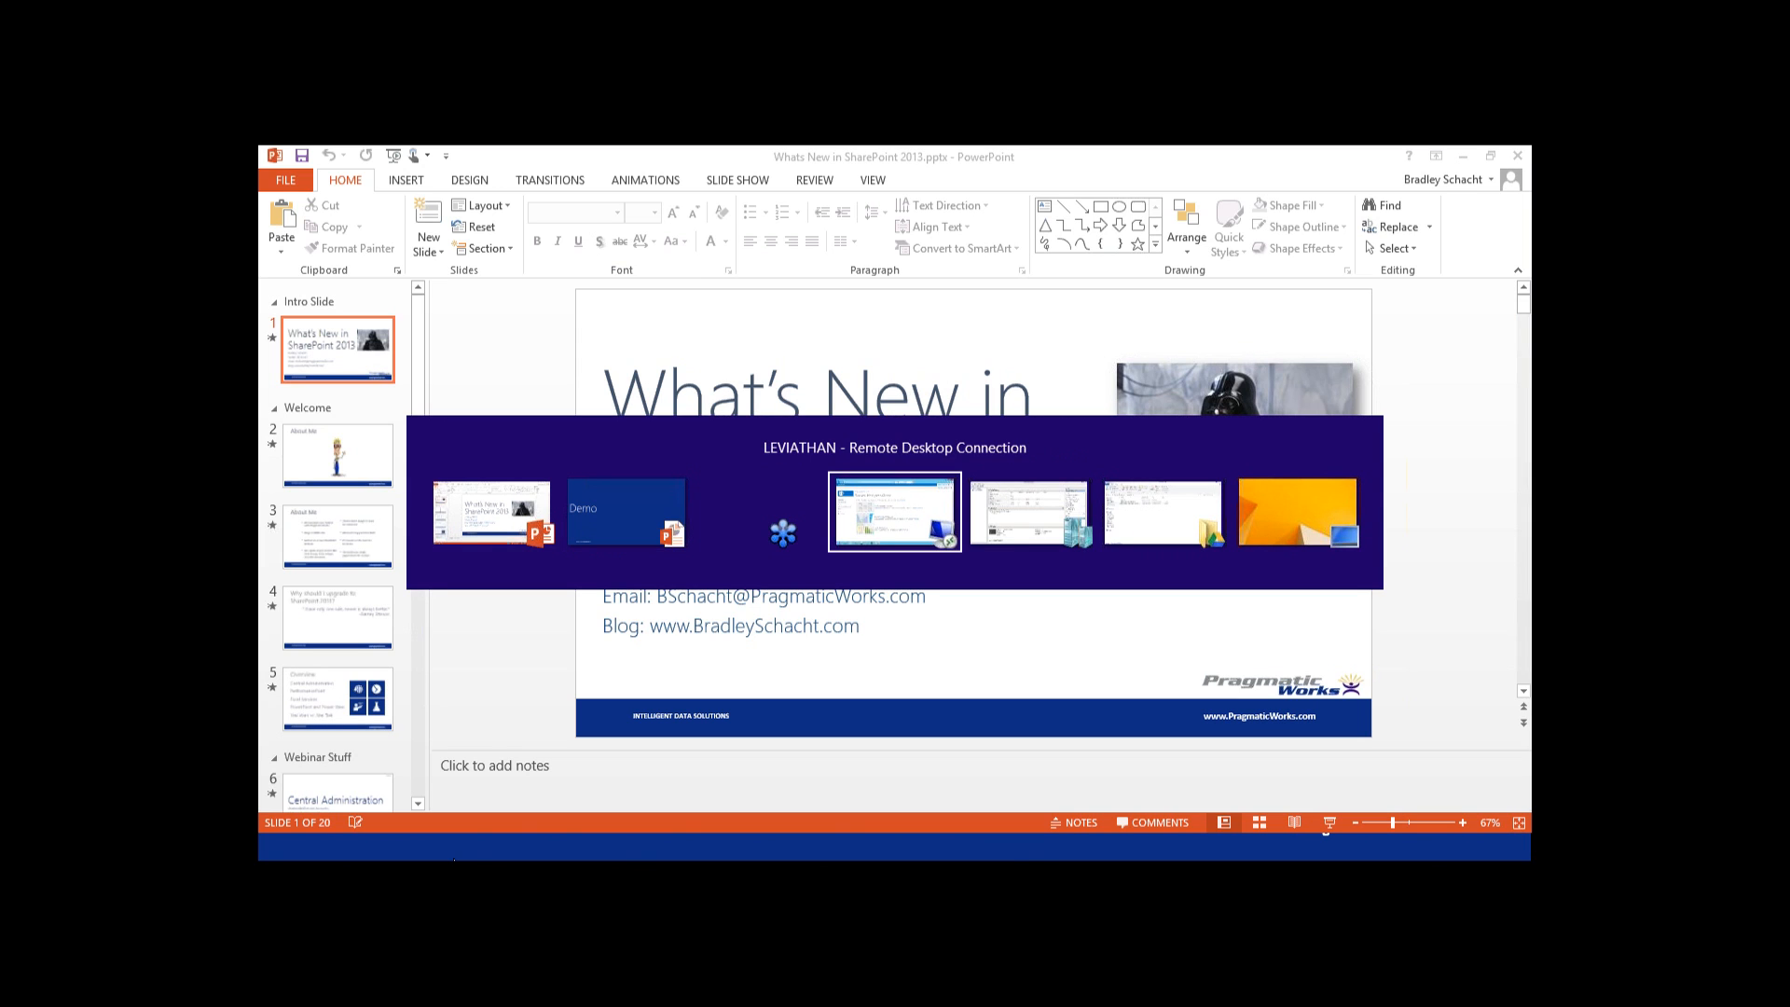
Step: Switch to the LEVIATHAN Remote Desktop Connection window showing Central Administration
click(894, 513)
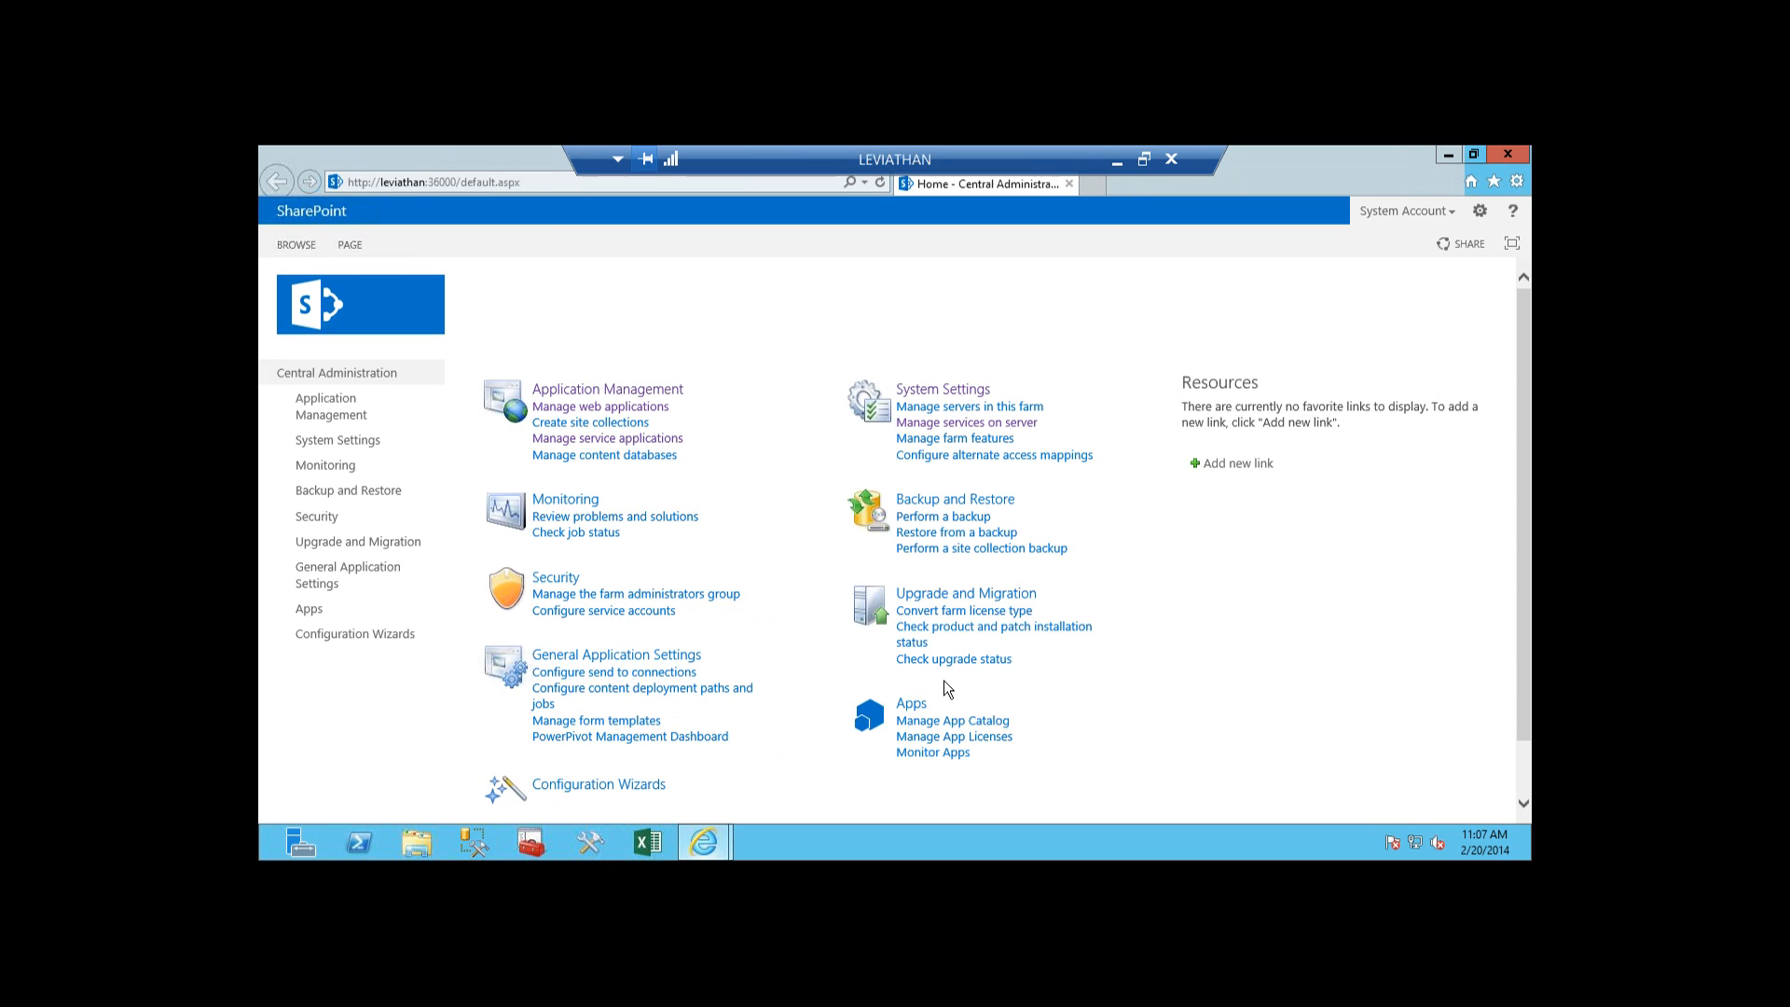
mouse_move(1275, 708)
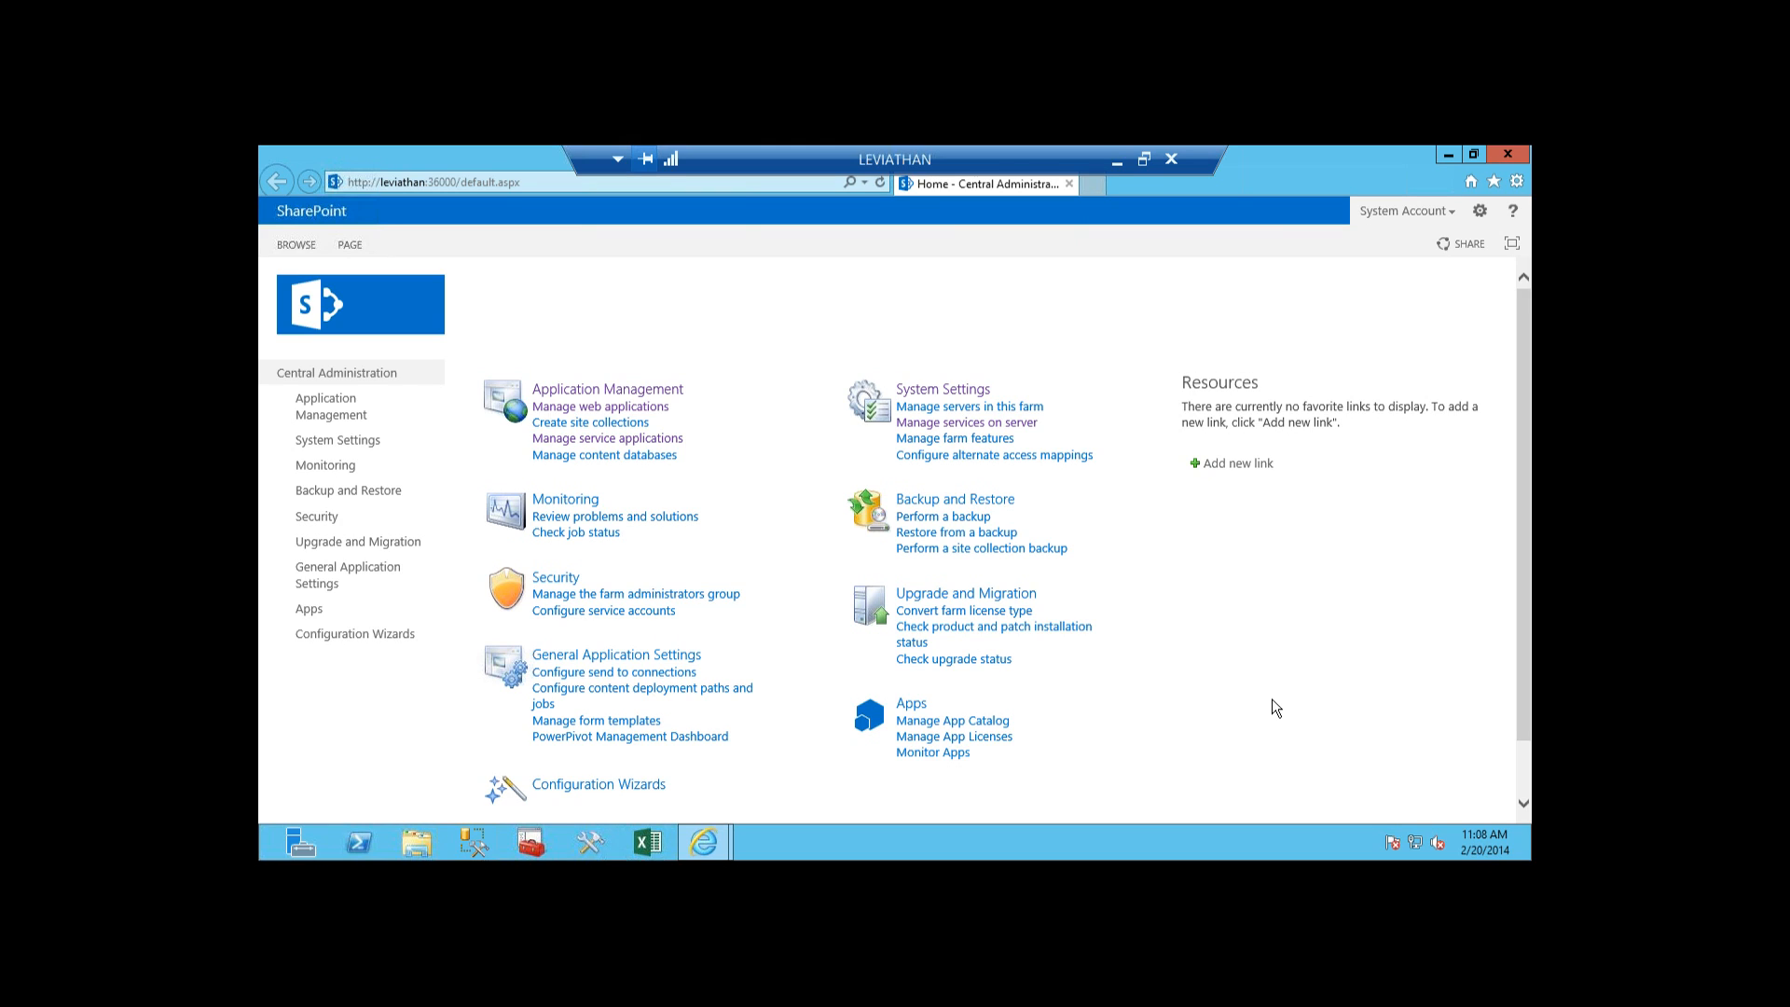
mouse_move(439, 246)
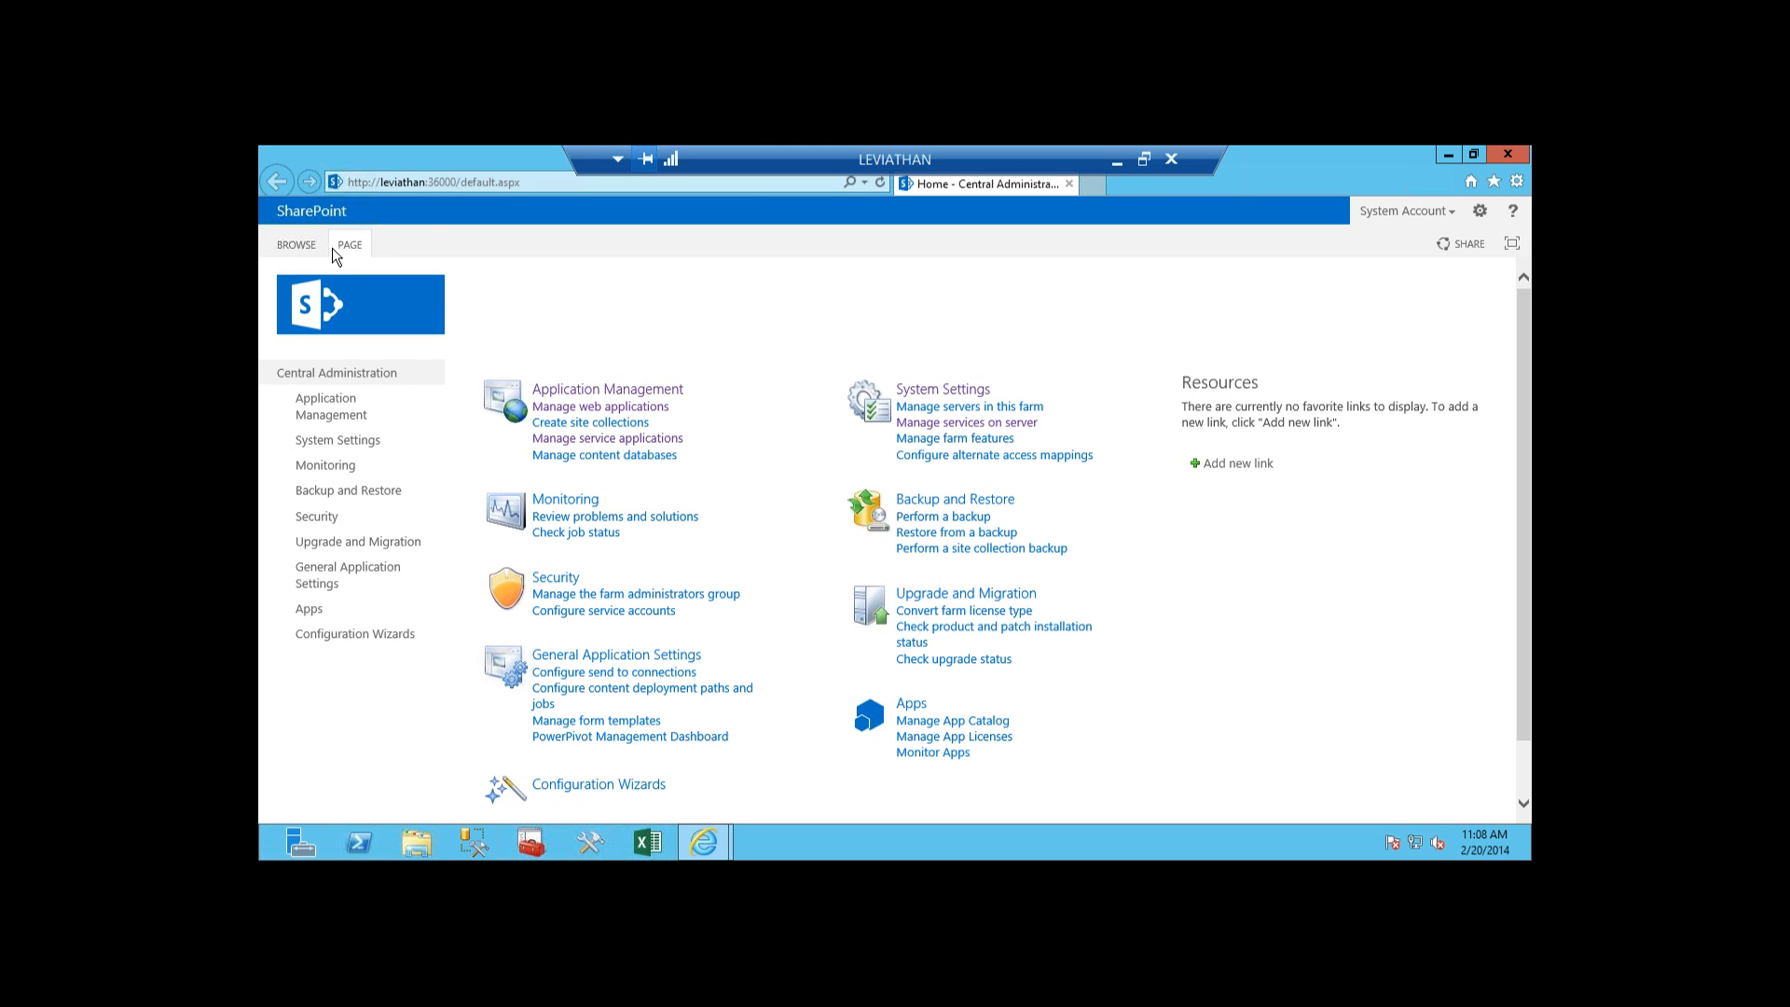
mouse_move(348, 244)
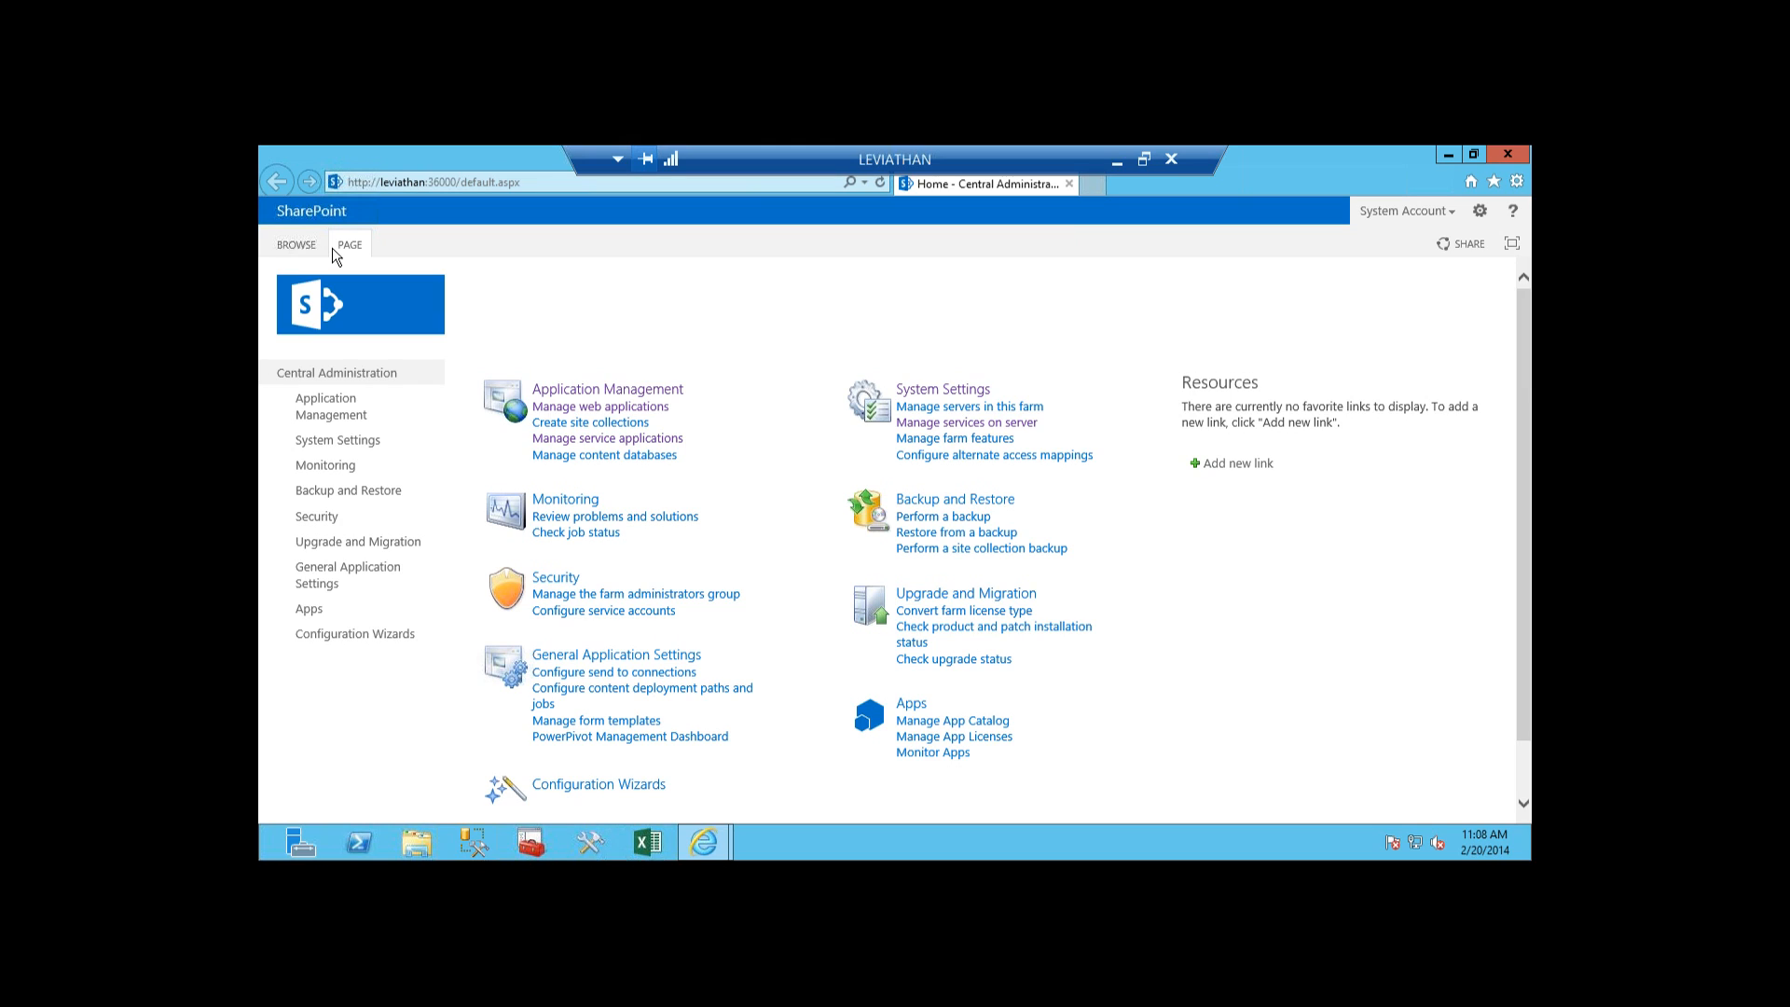
mouse_move(570, 311)
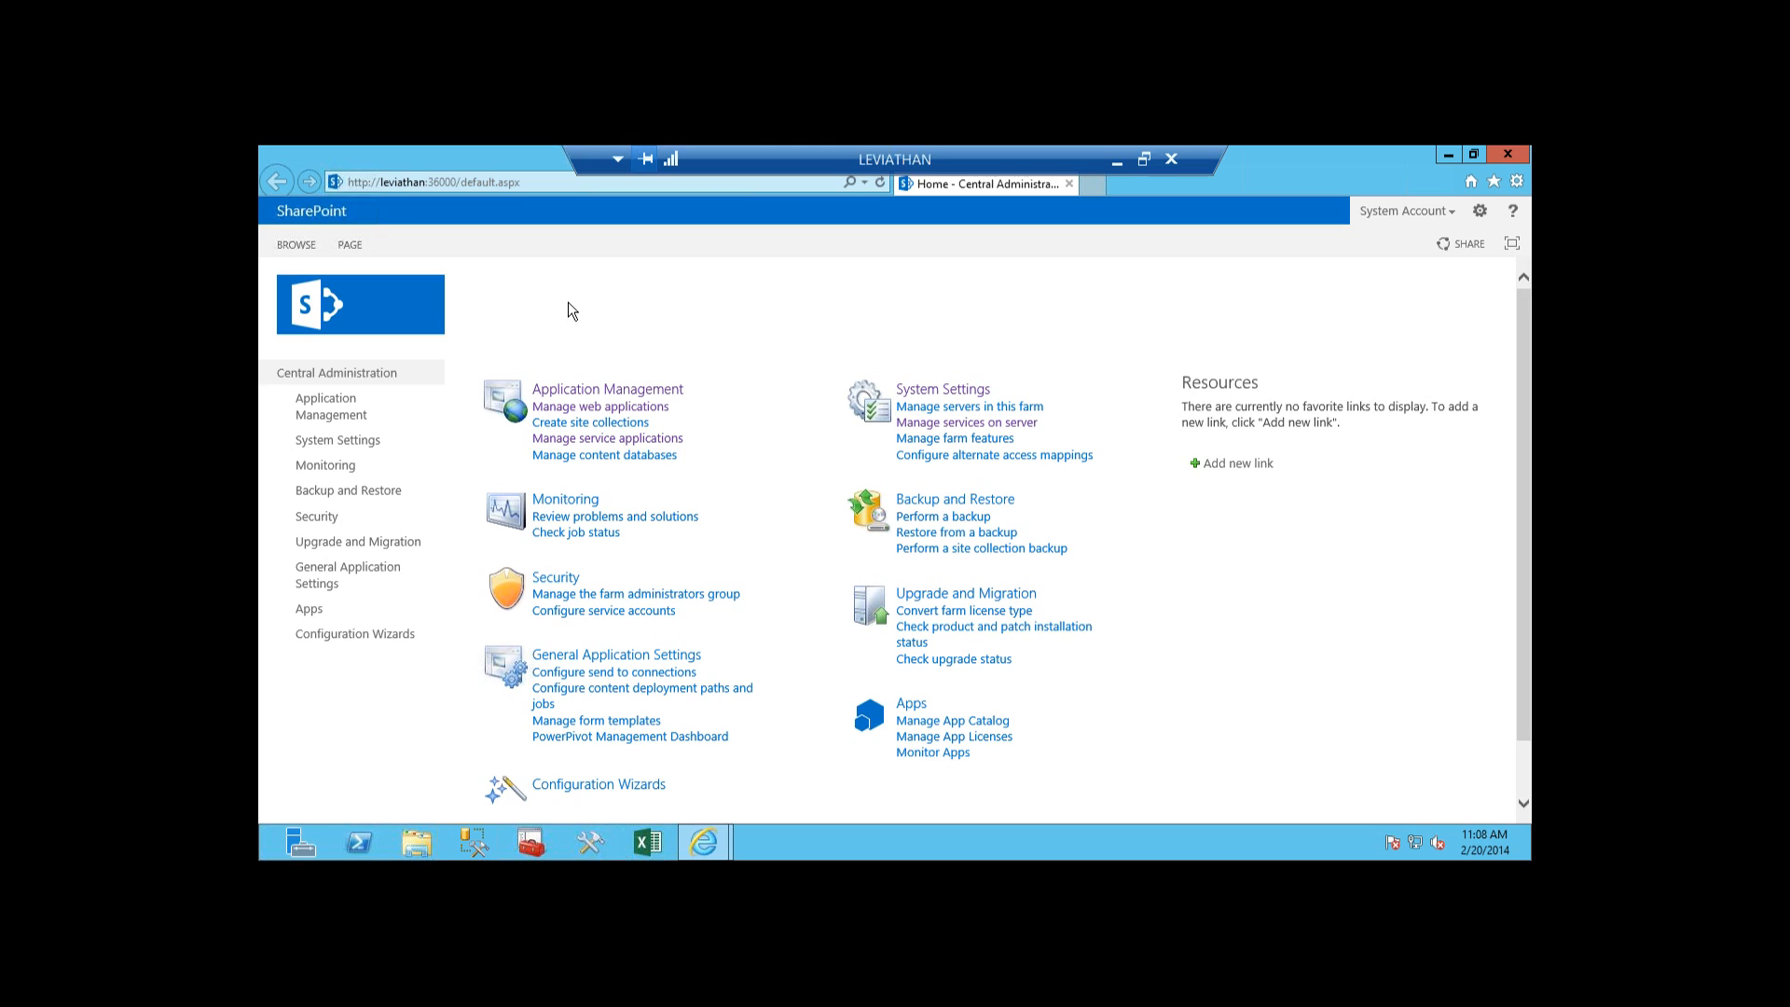
mouse_move(570, 294)
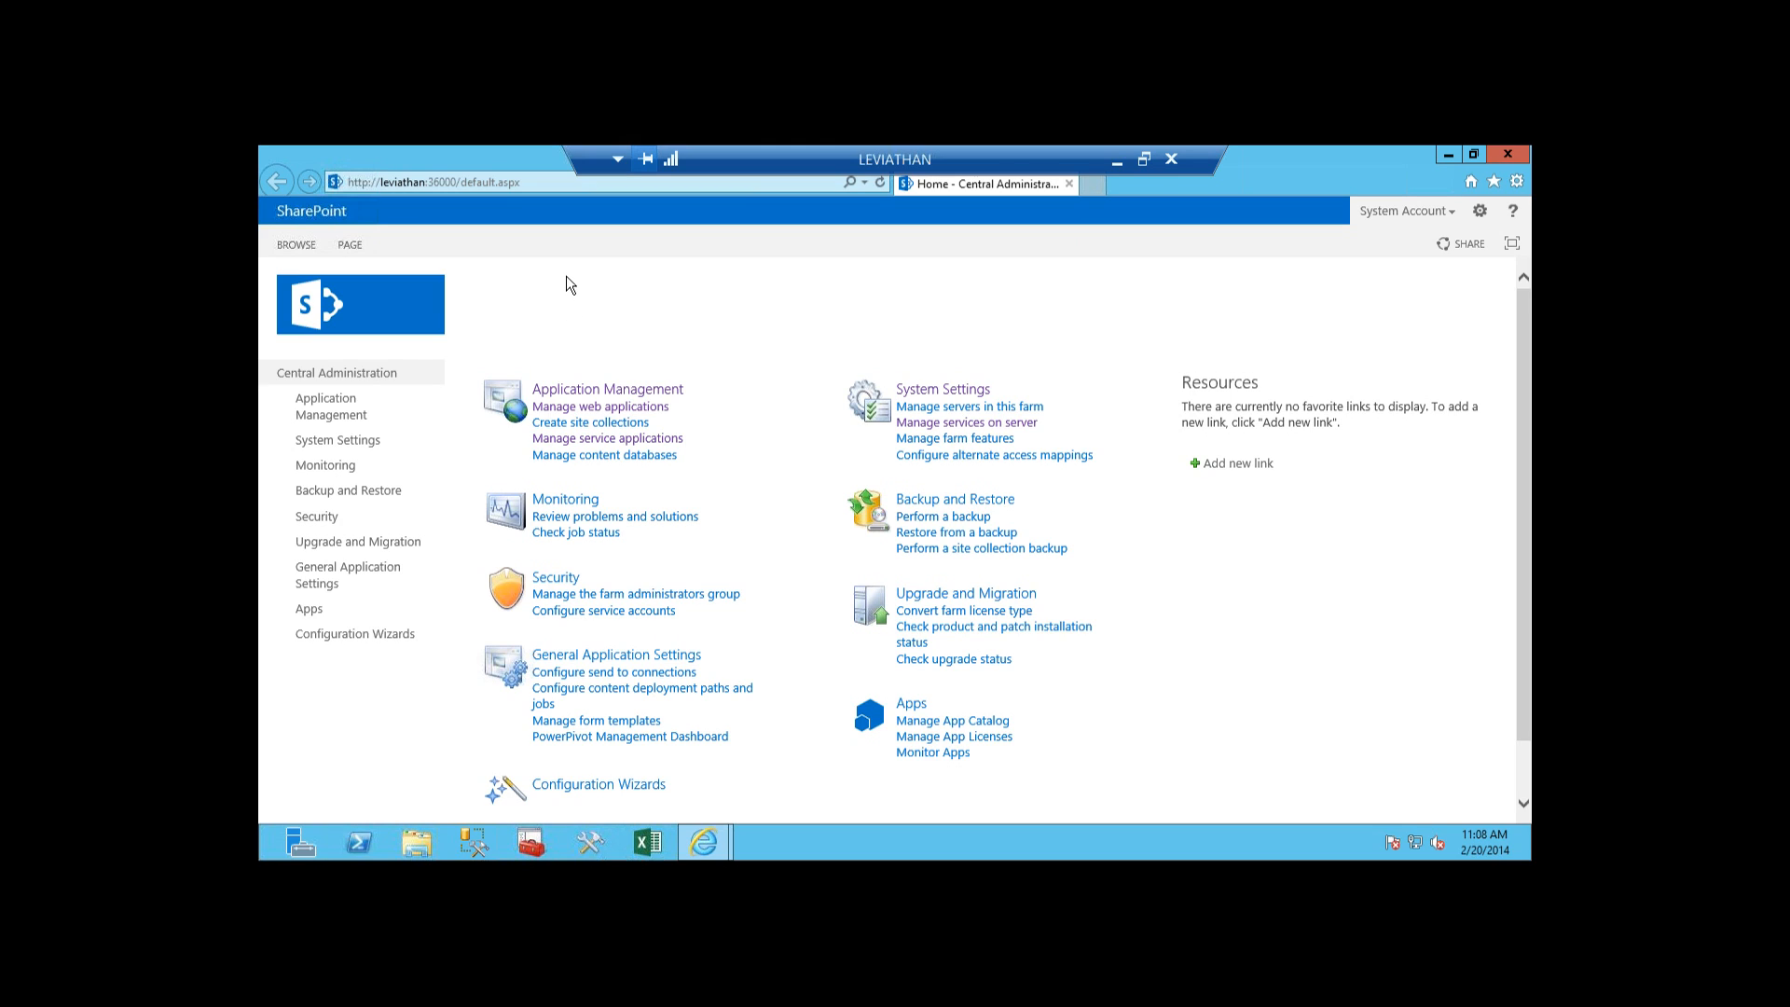
mouse_move(545, 245)
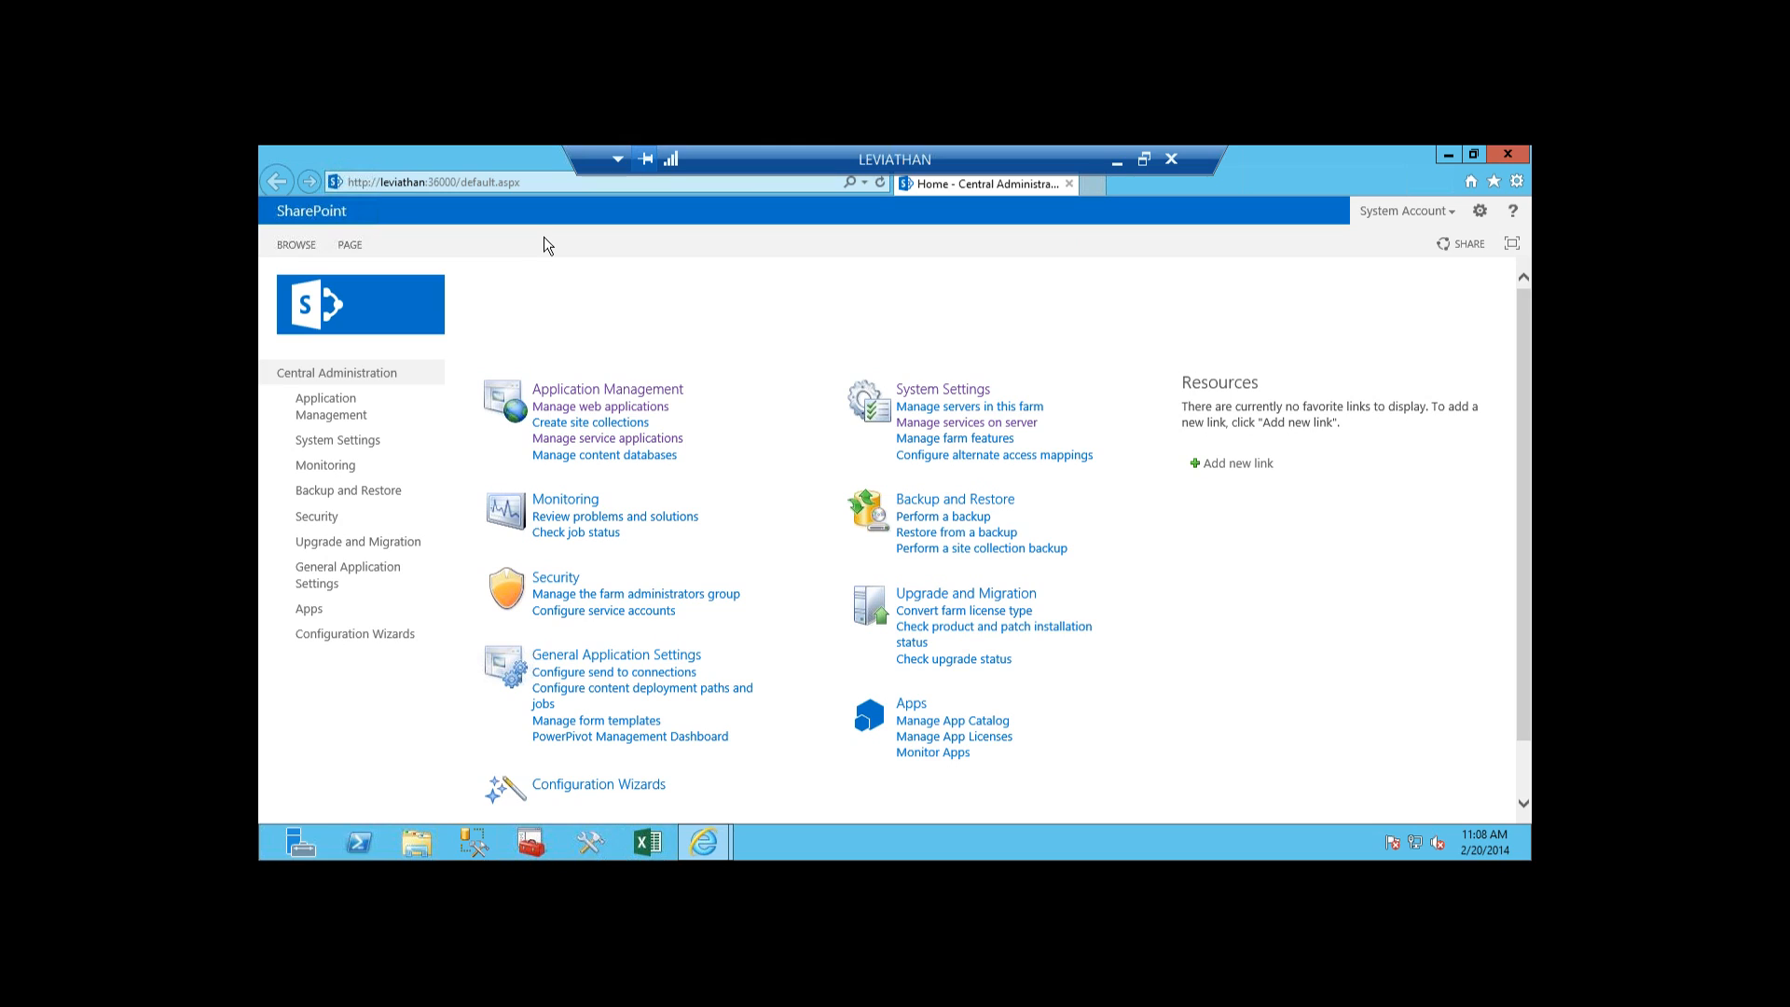
mouse_move(561, 271)
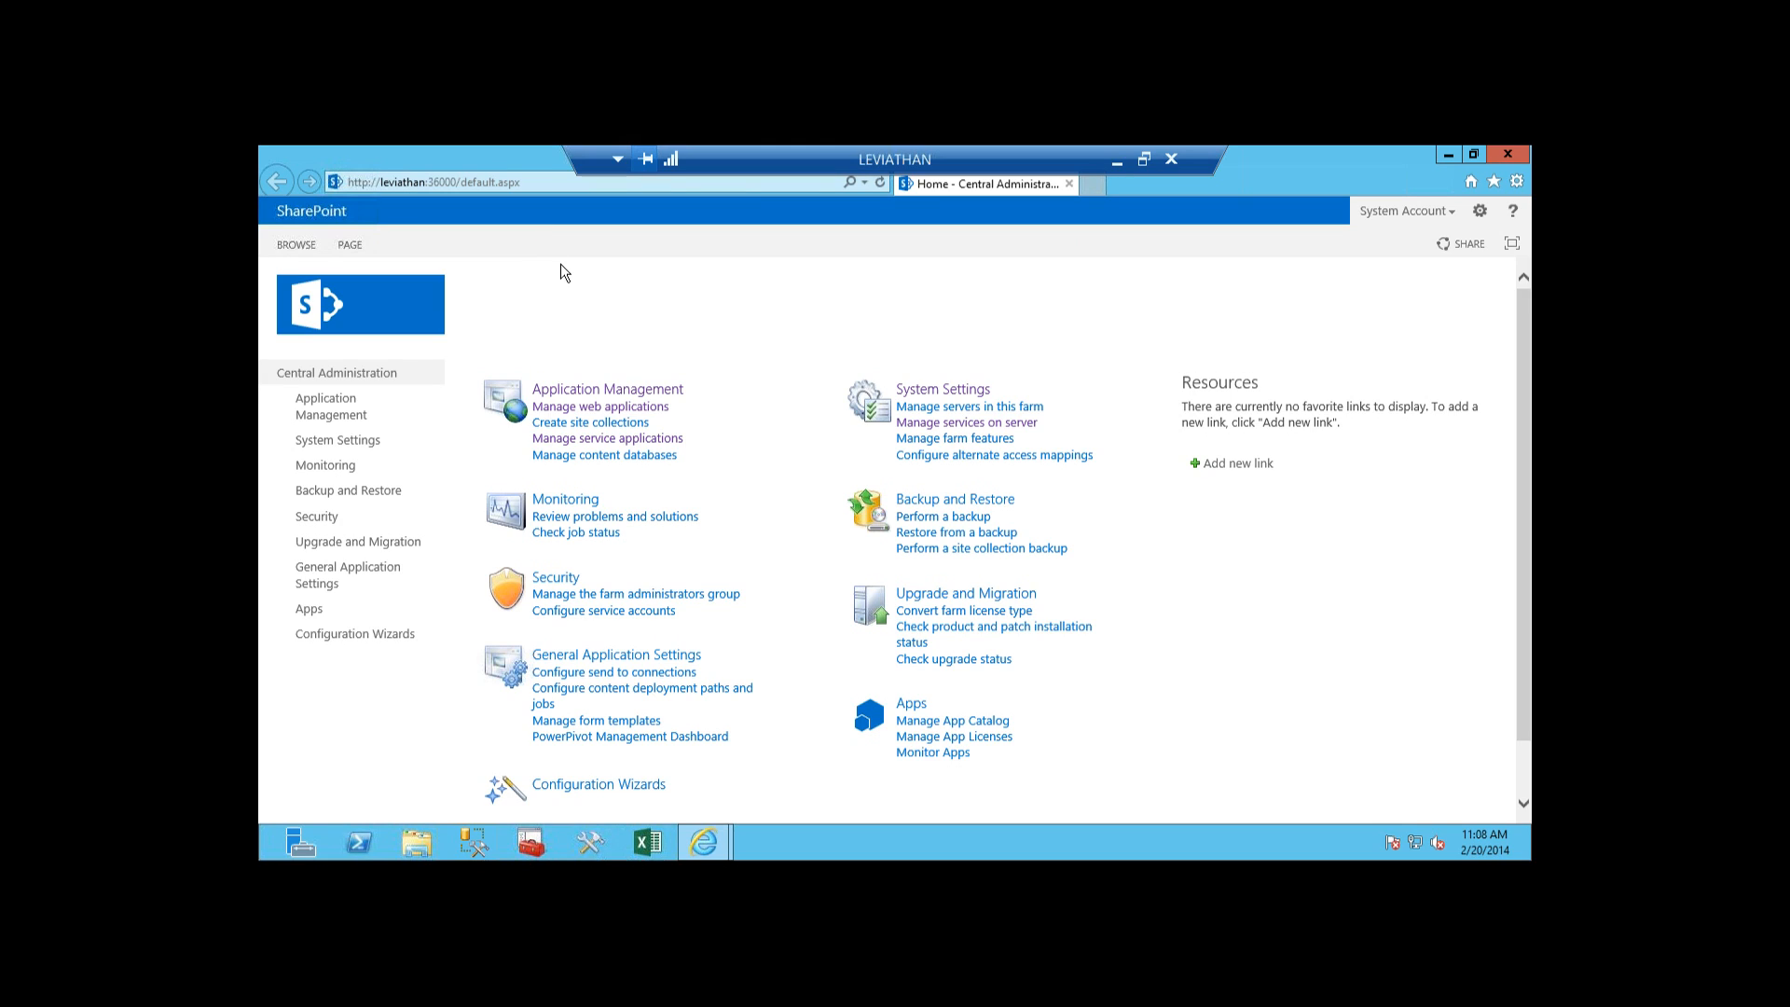
mouse_move(562, 202)
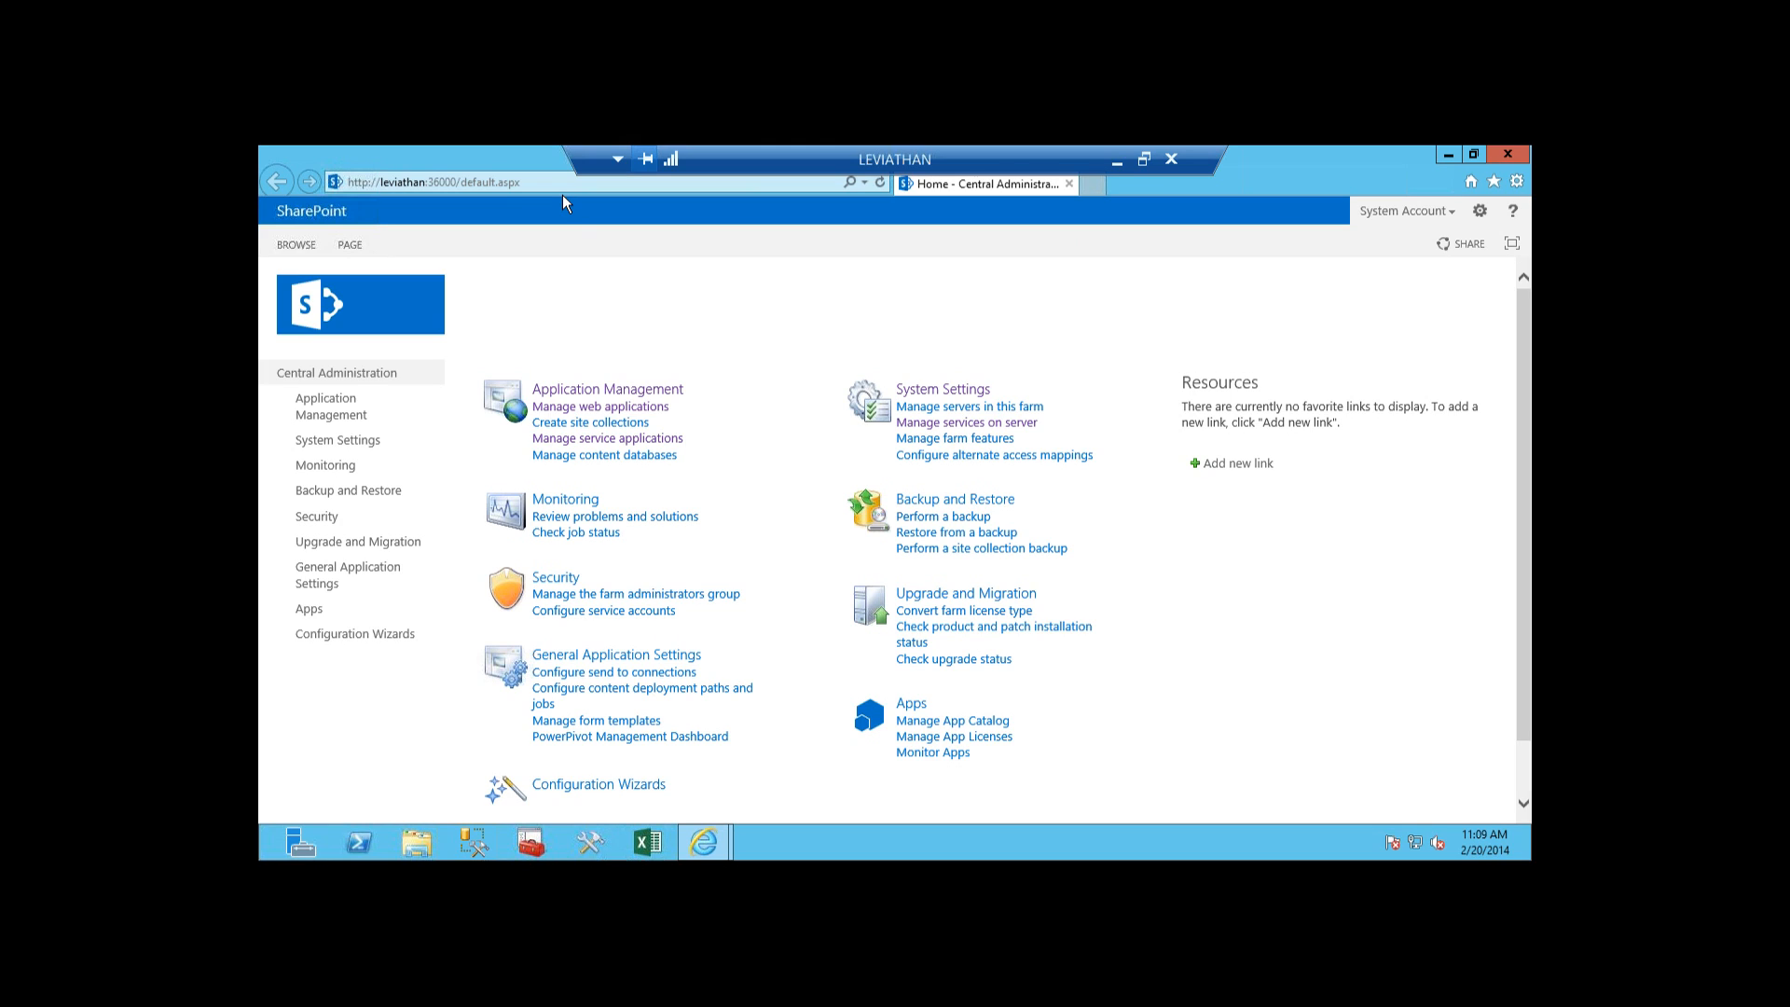
mouse_move(668, 286)
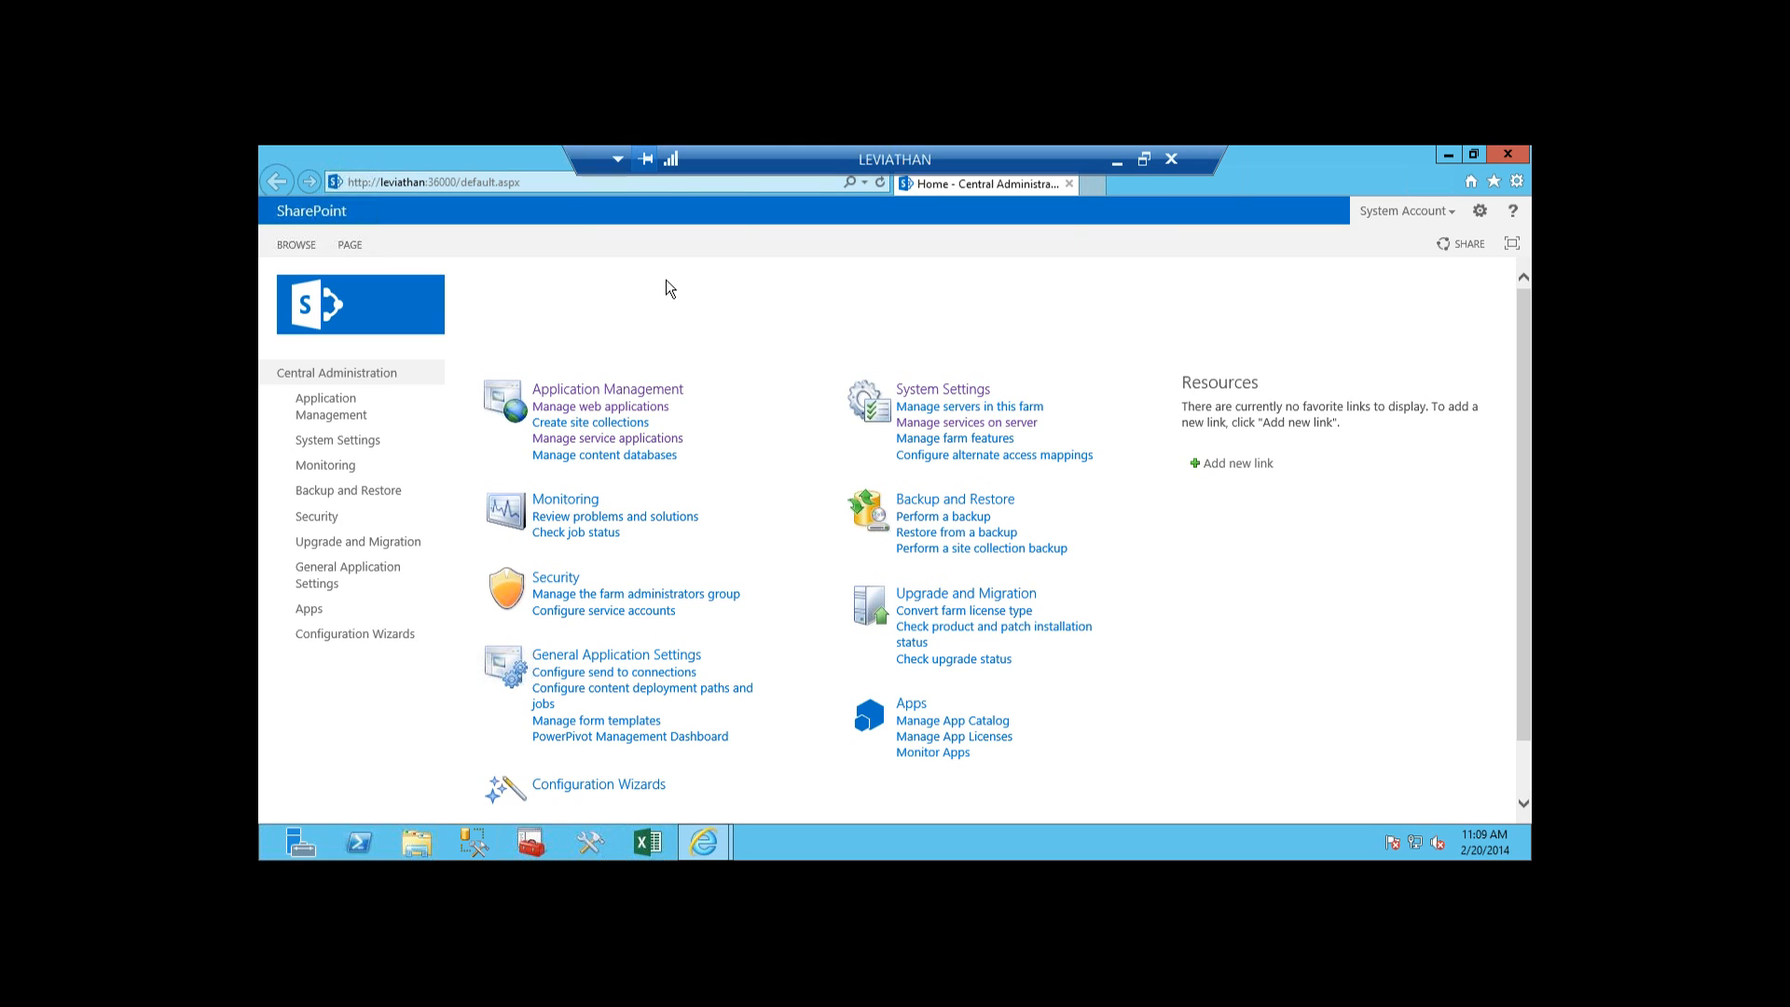
mouse_move(667, 344)
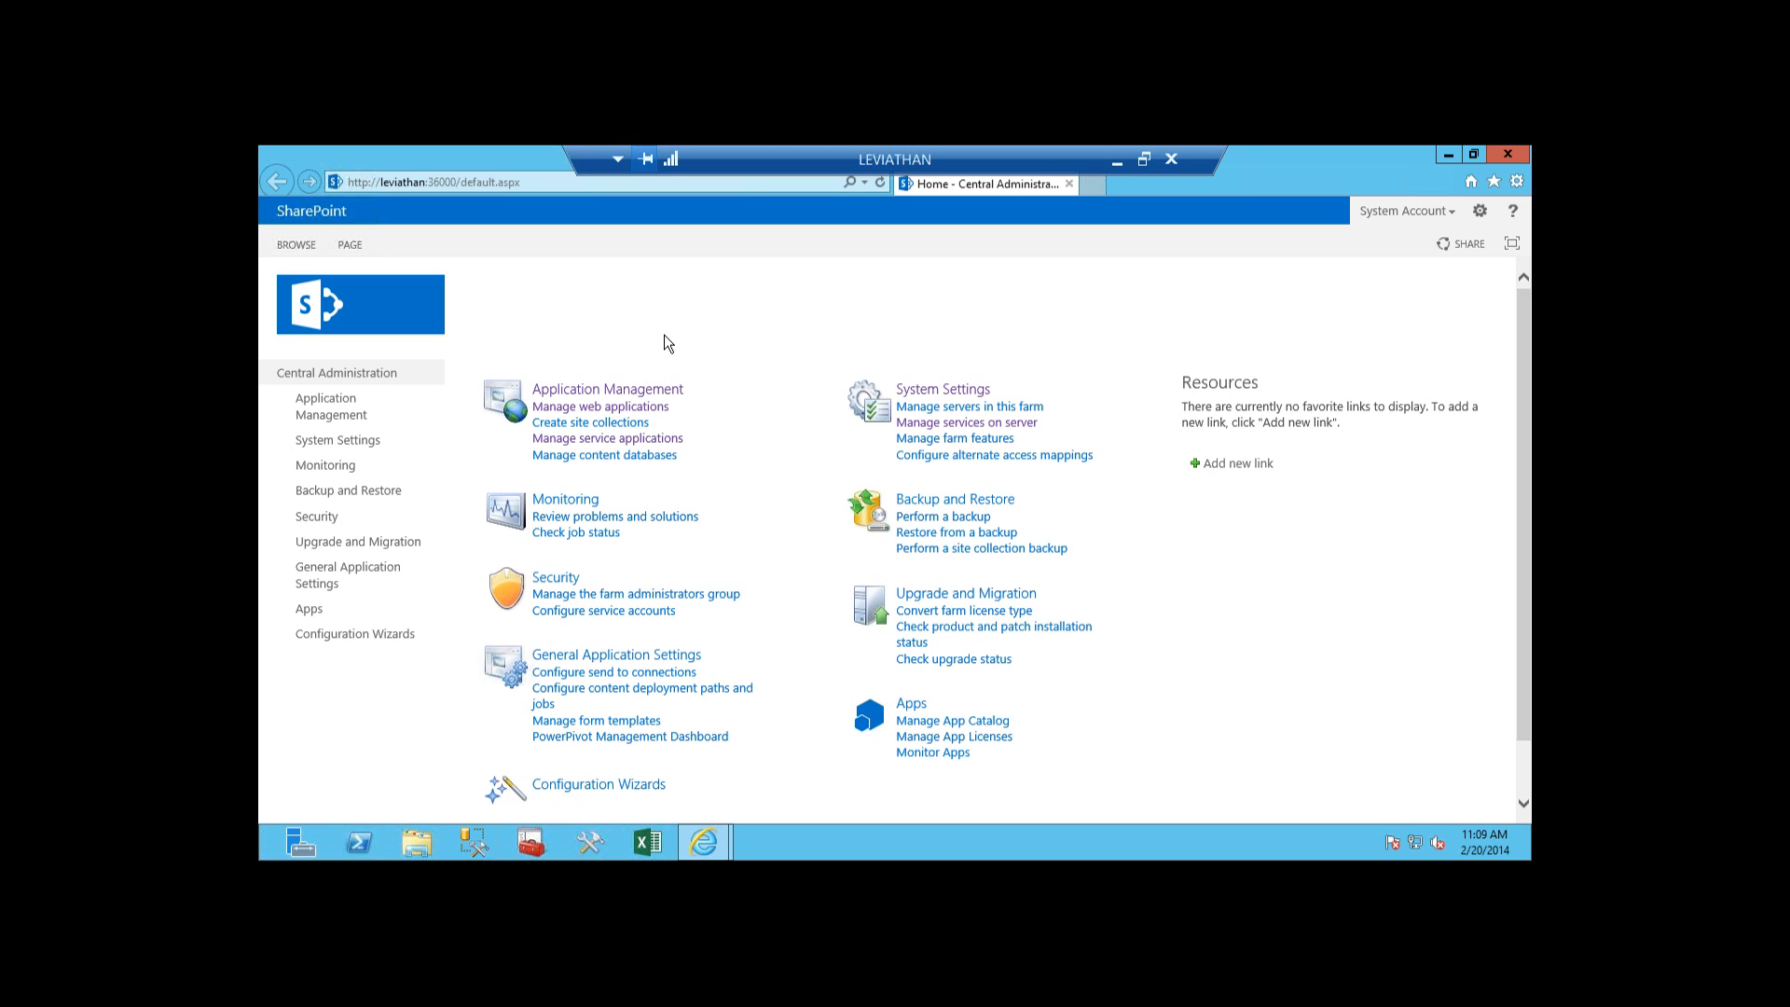
mouse_move(655, 362)
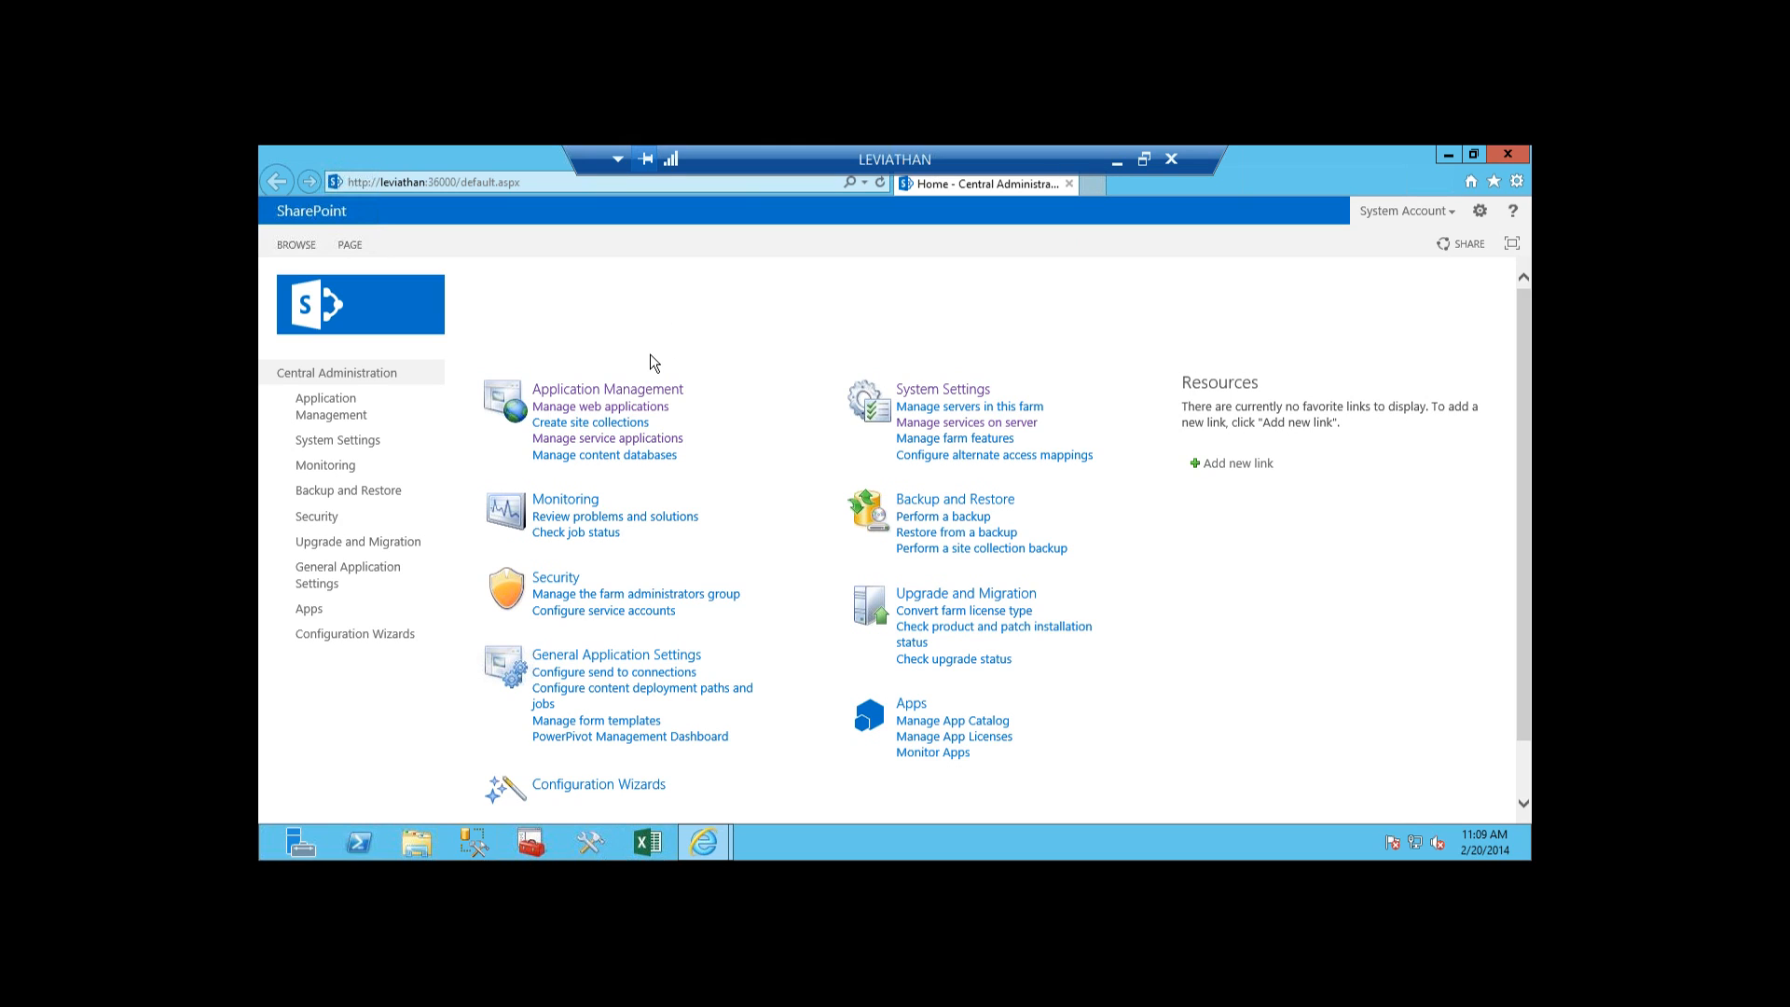
mouse_move(635, 367)
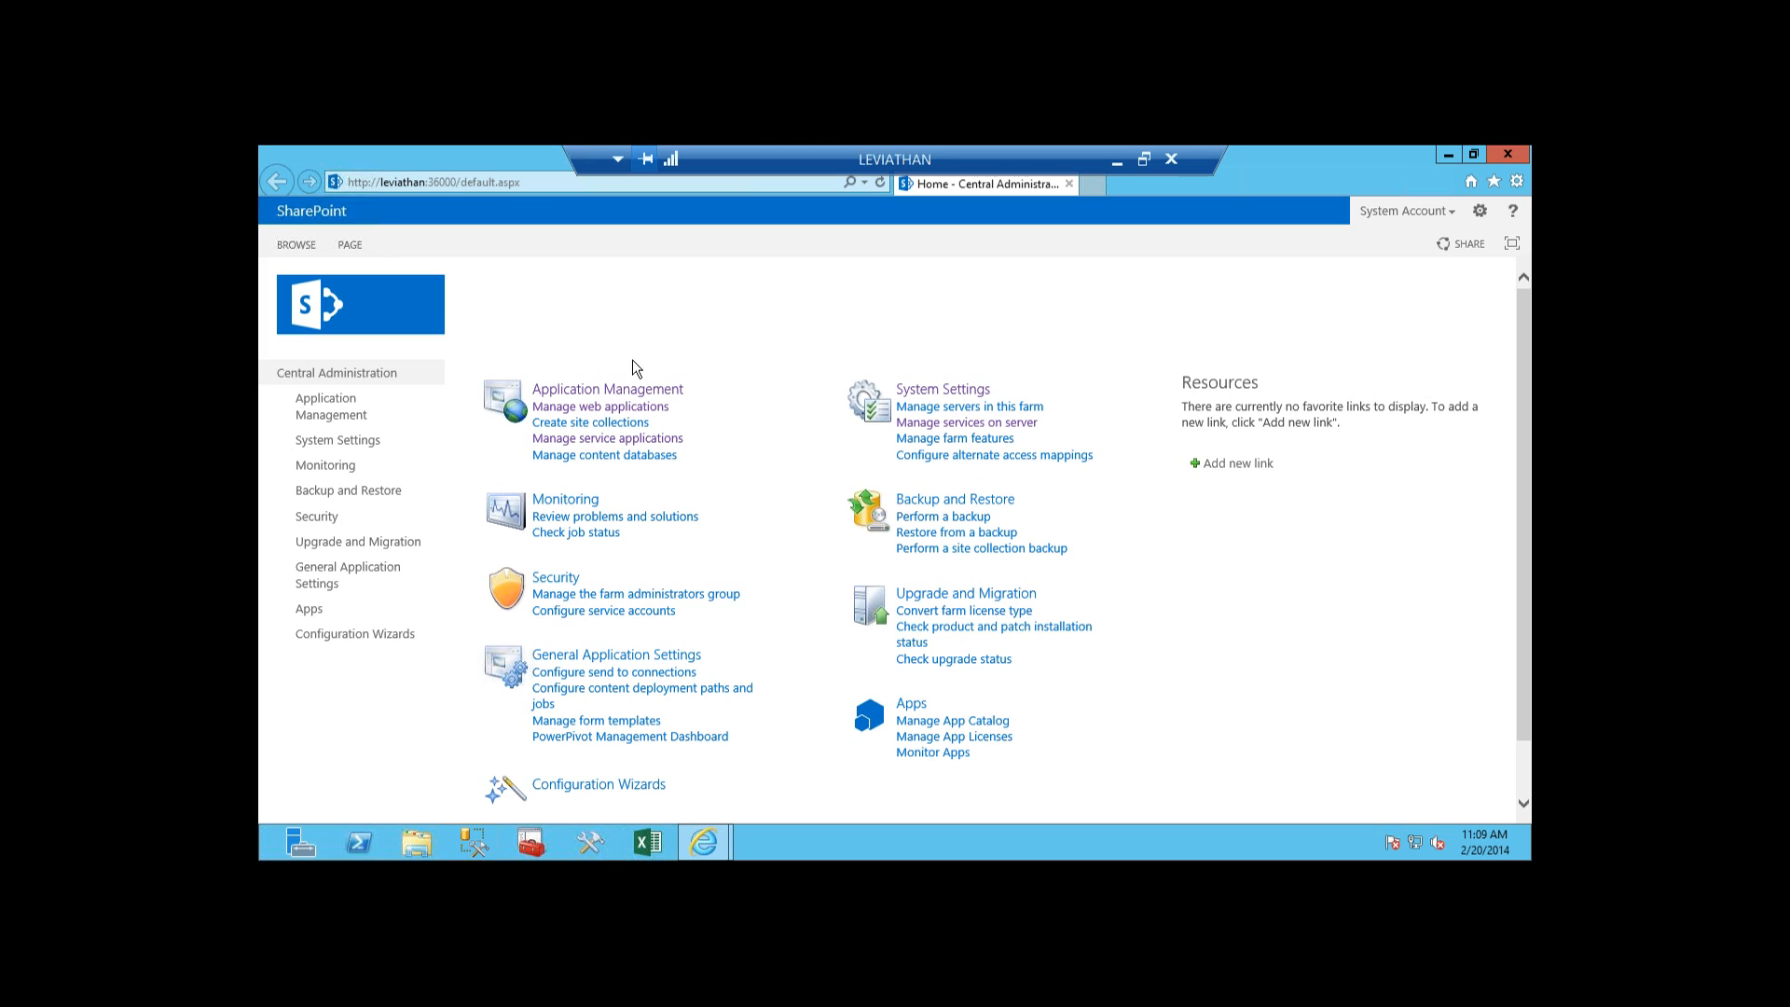
mouse_move(607, 389)
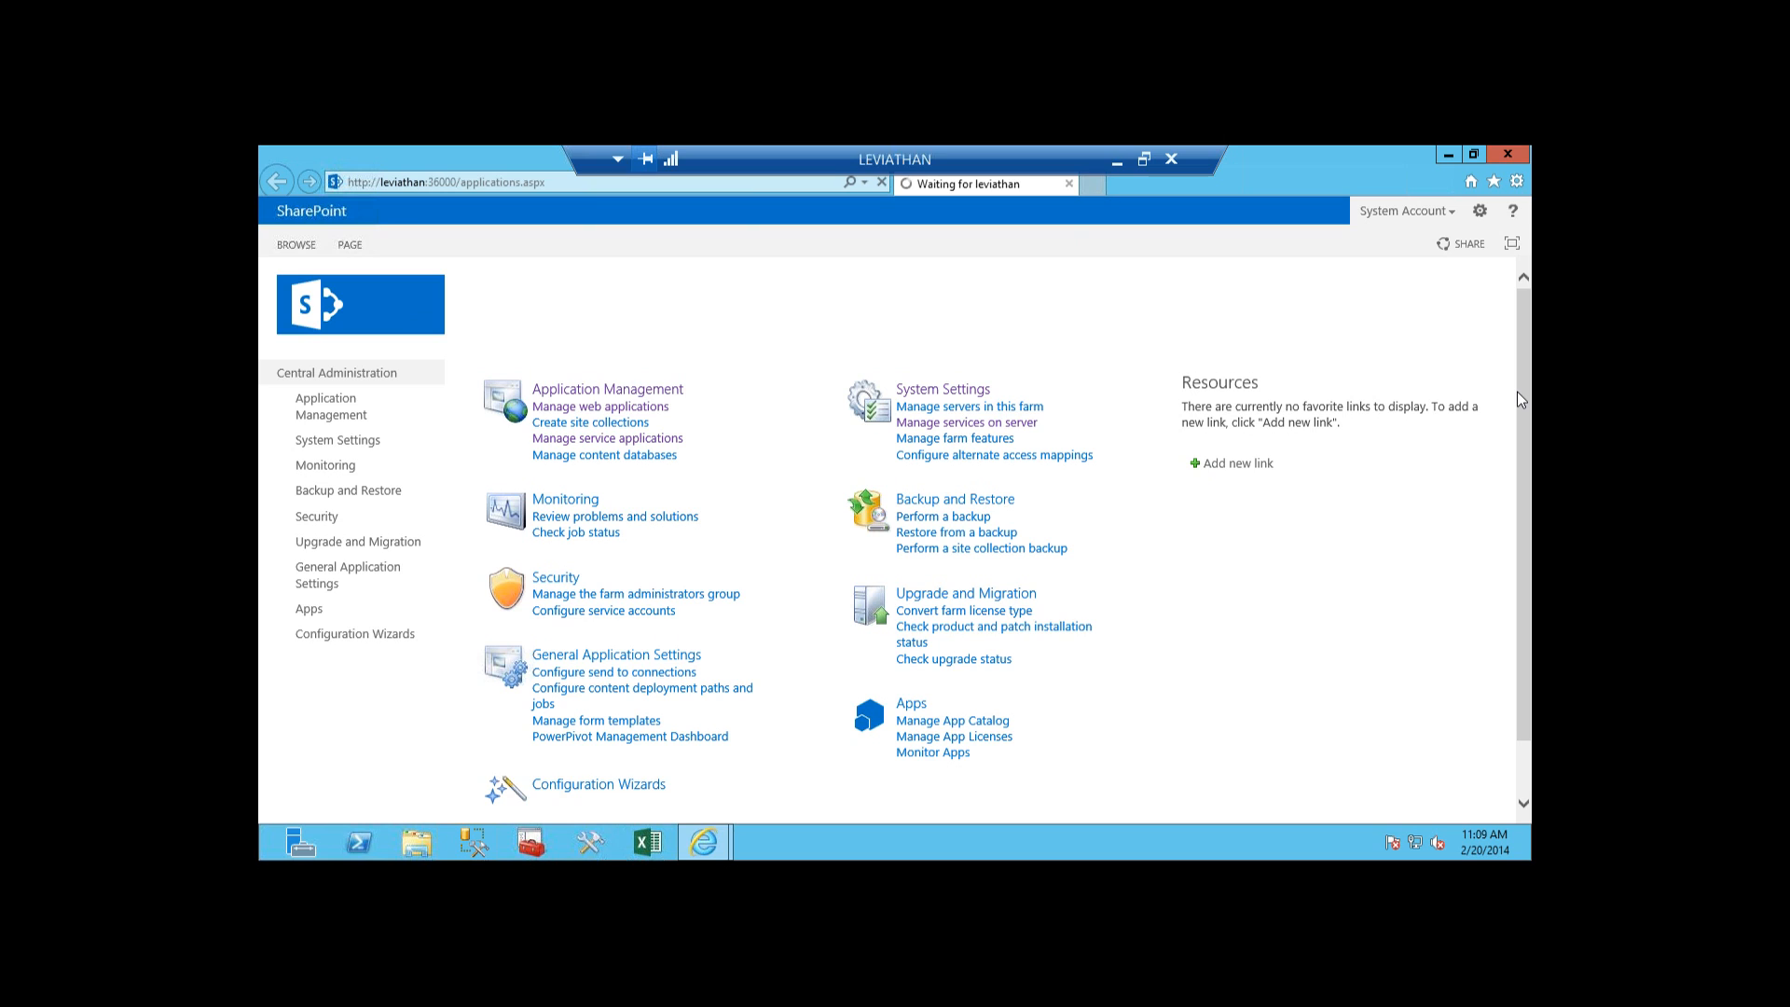
Step: Go to Application Management from the Central Administration quick launch
click(607, 388)
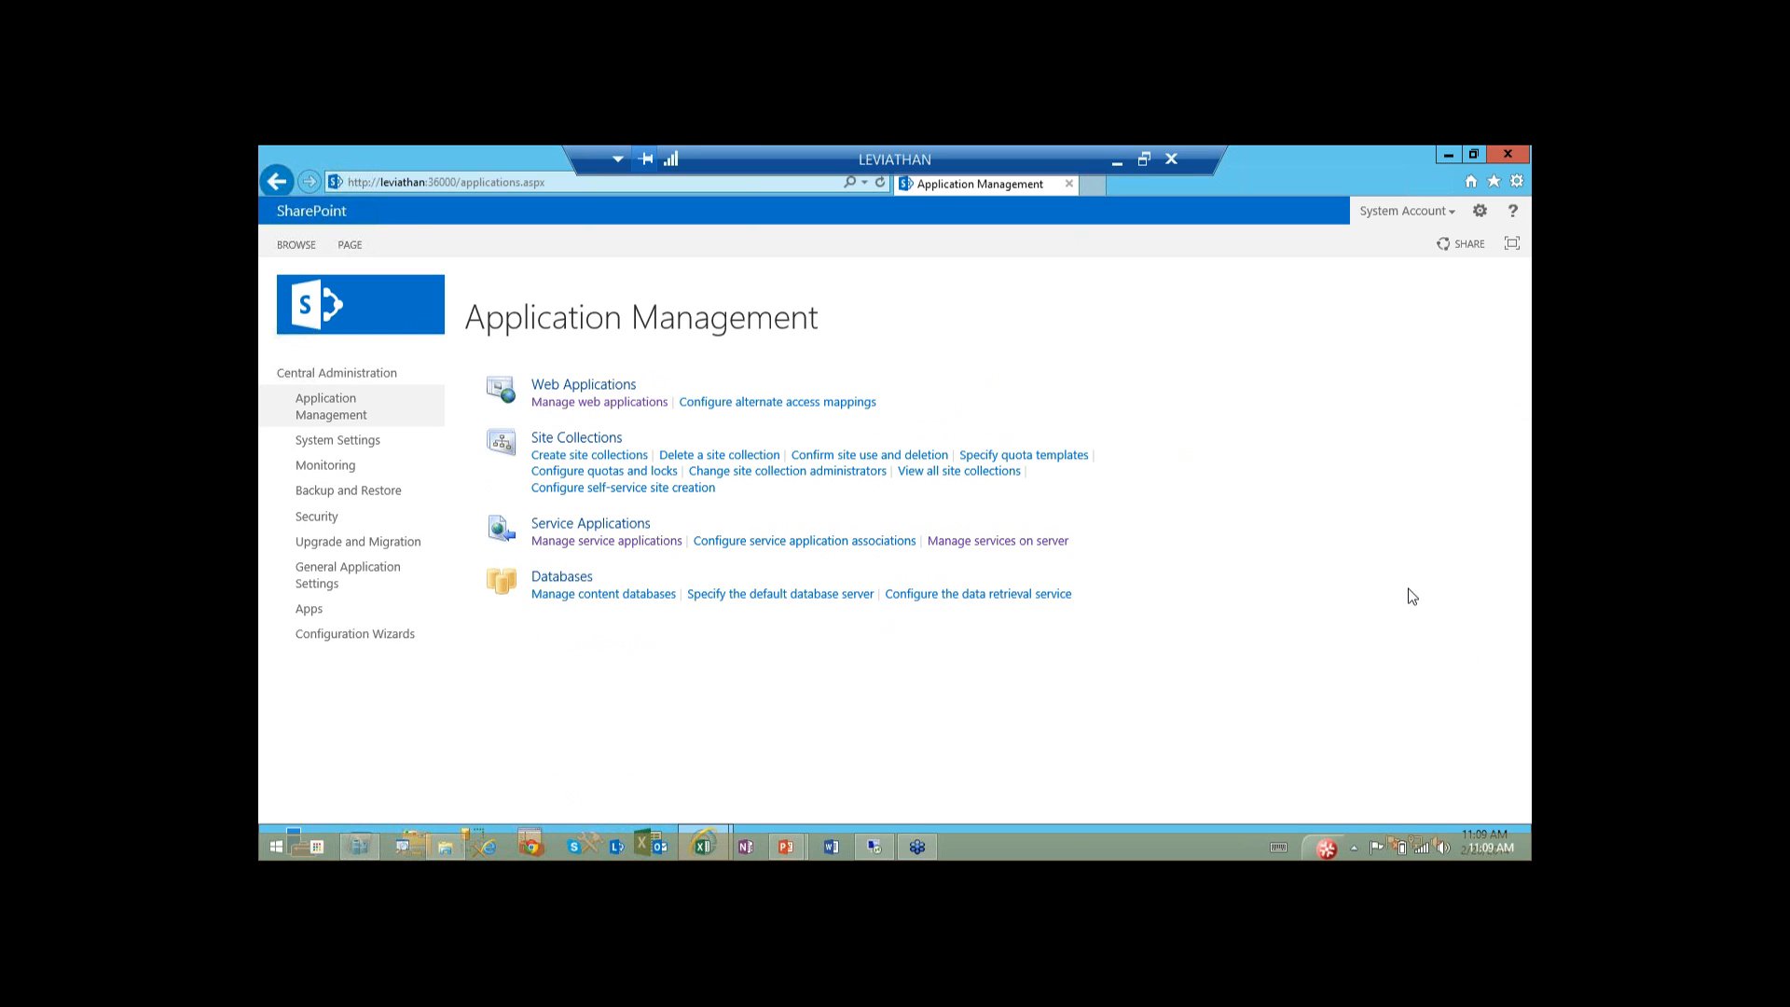
mouse_move(946, 407)
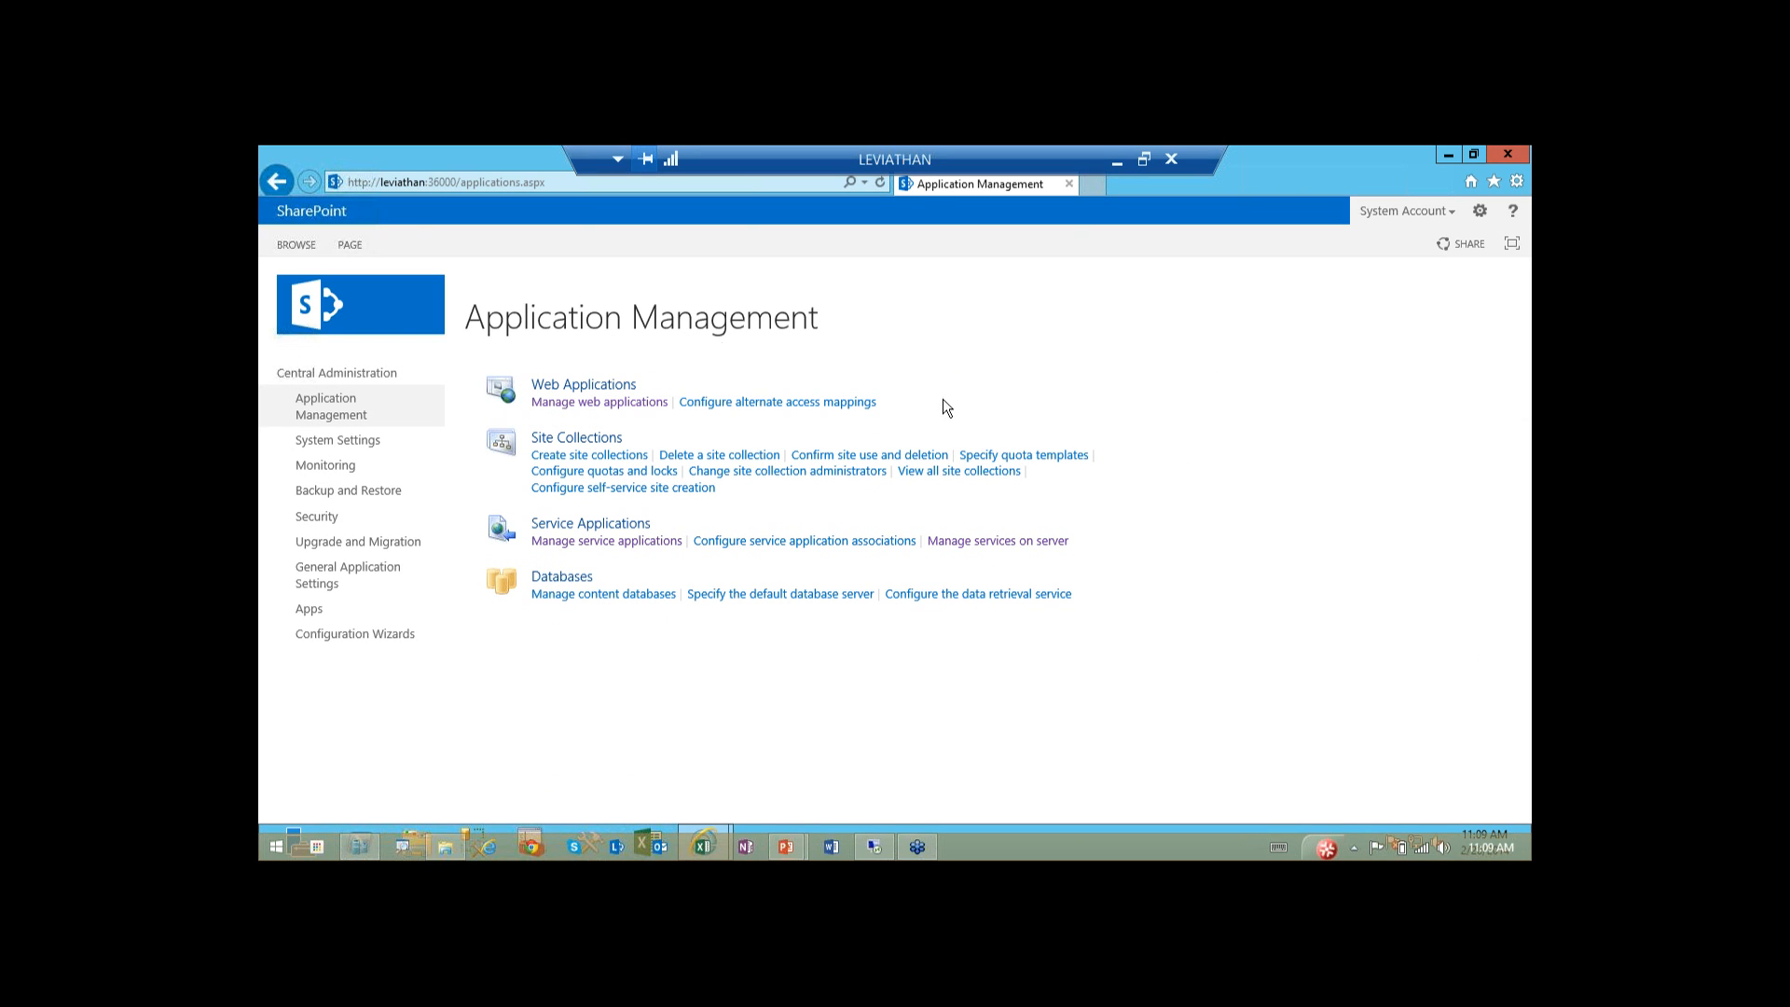
mouse_move(651, 367)
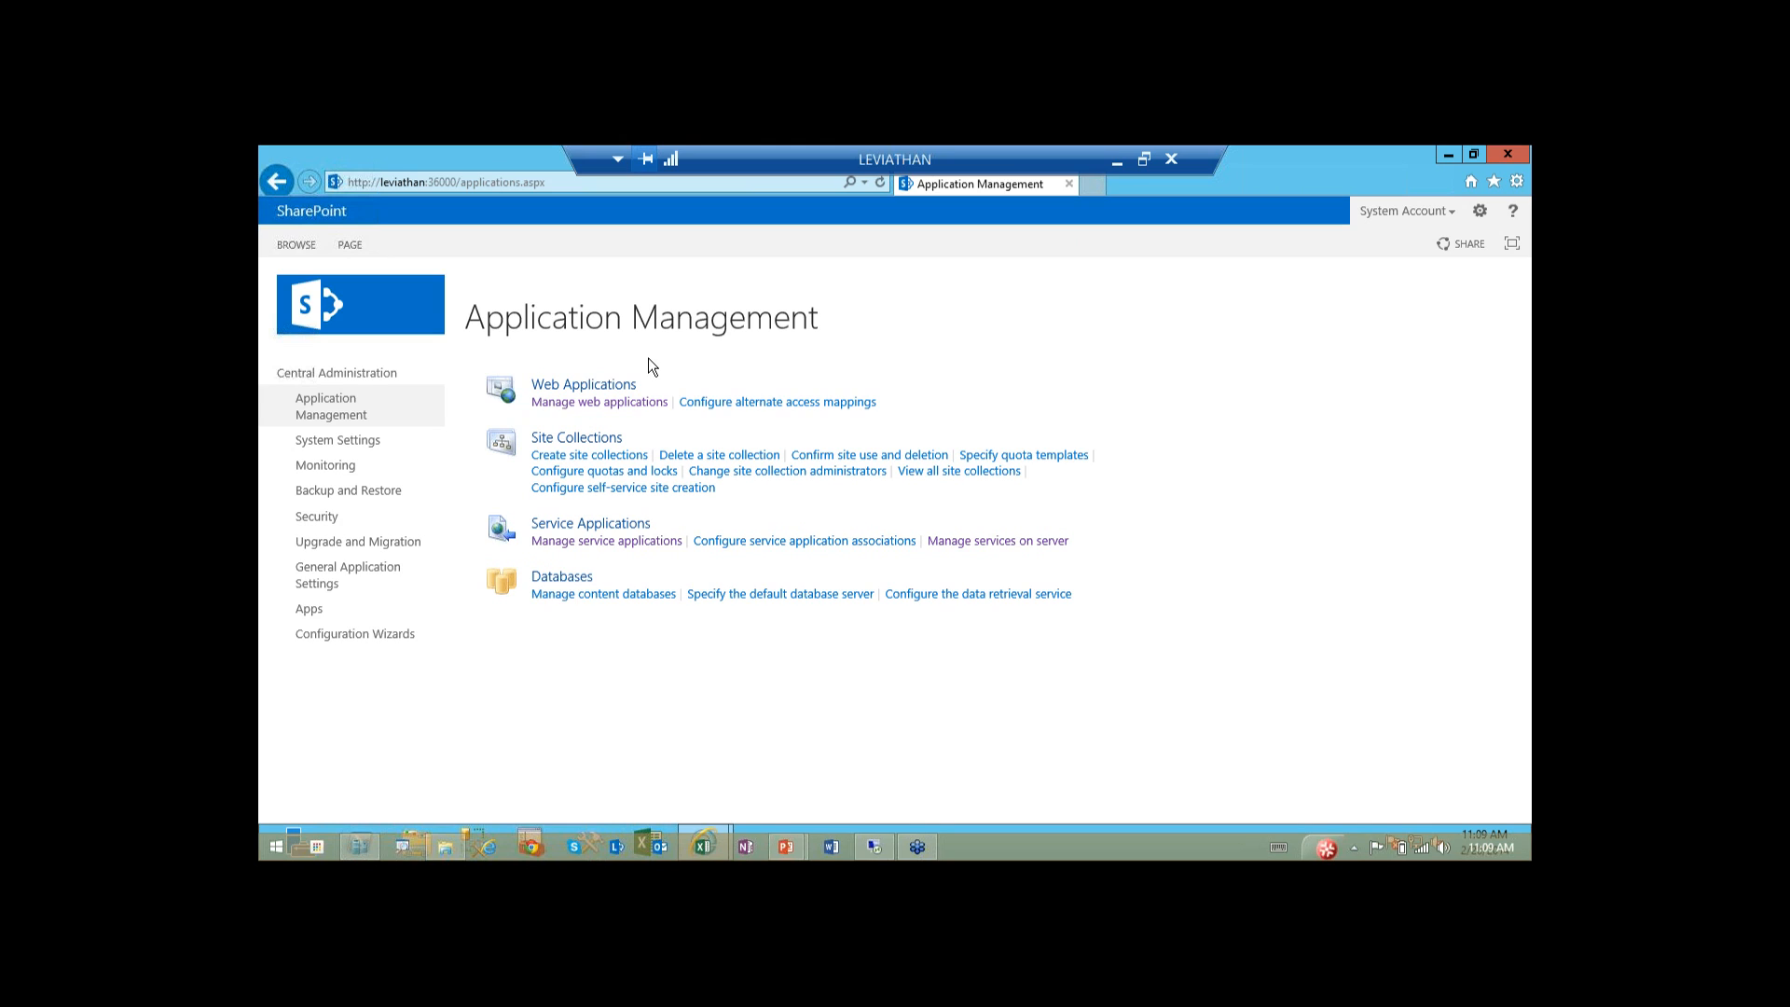
mouse_move(576, 553)
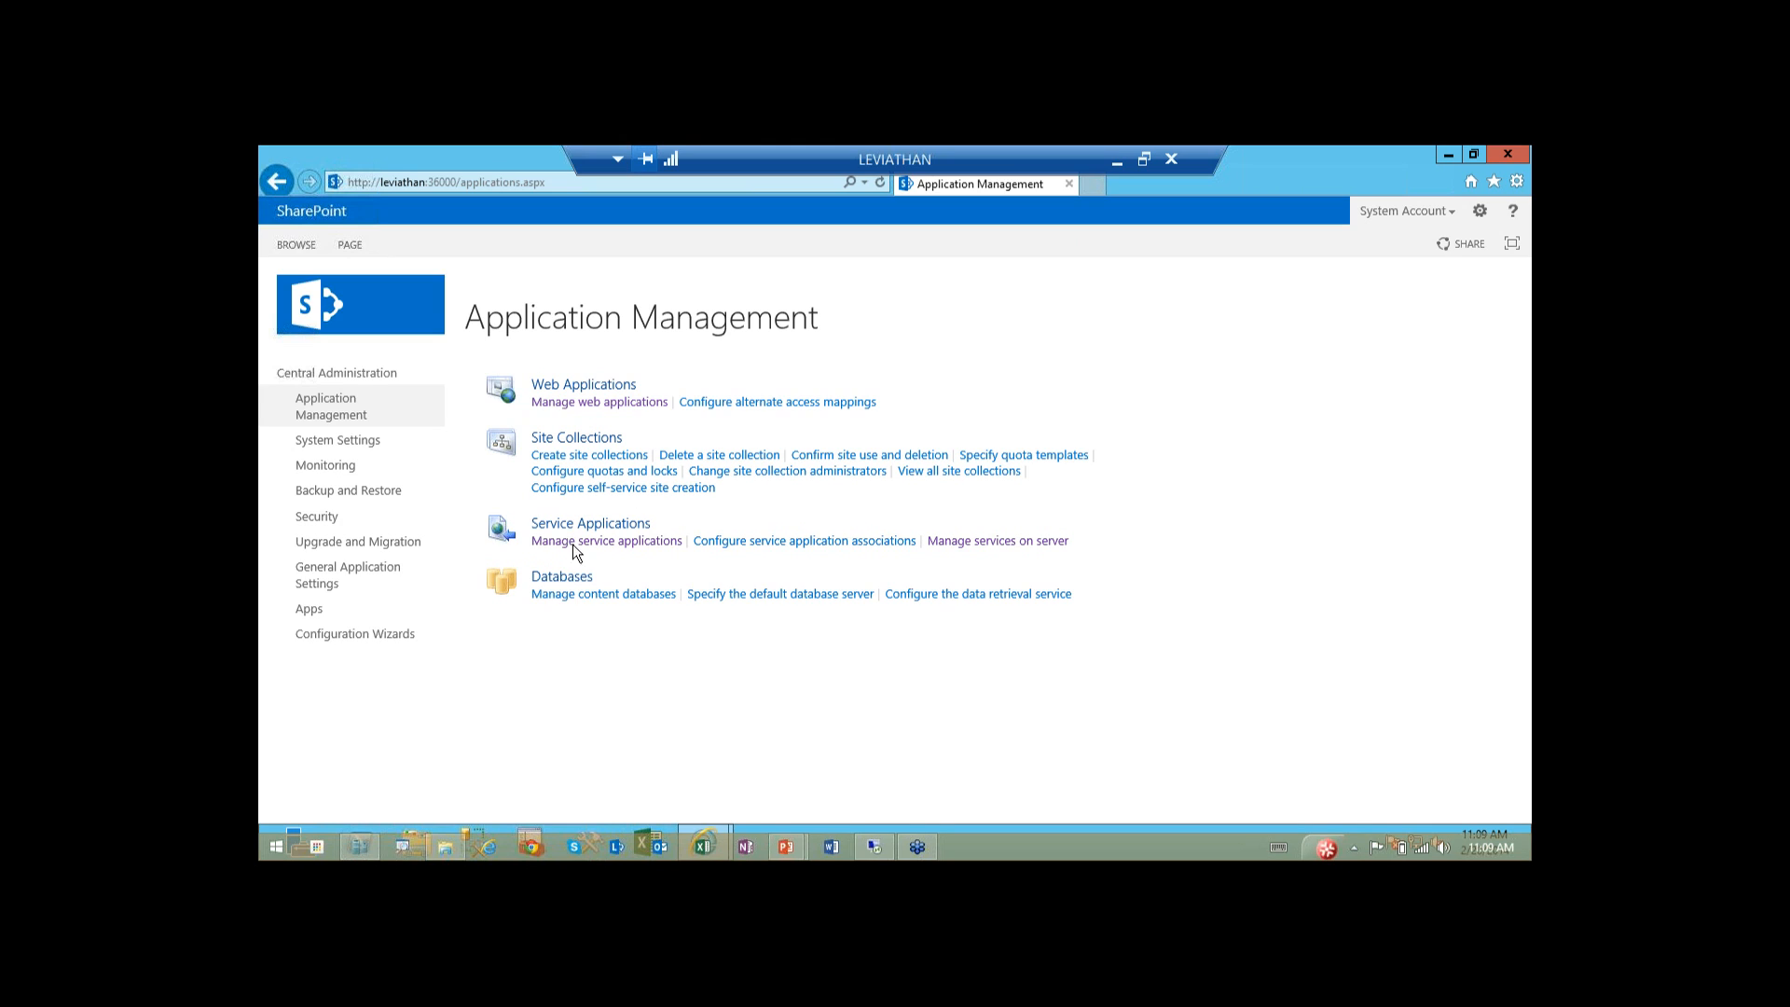
mouse_move(626, 545)
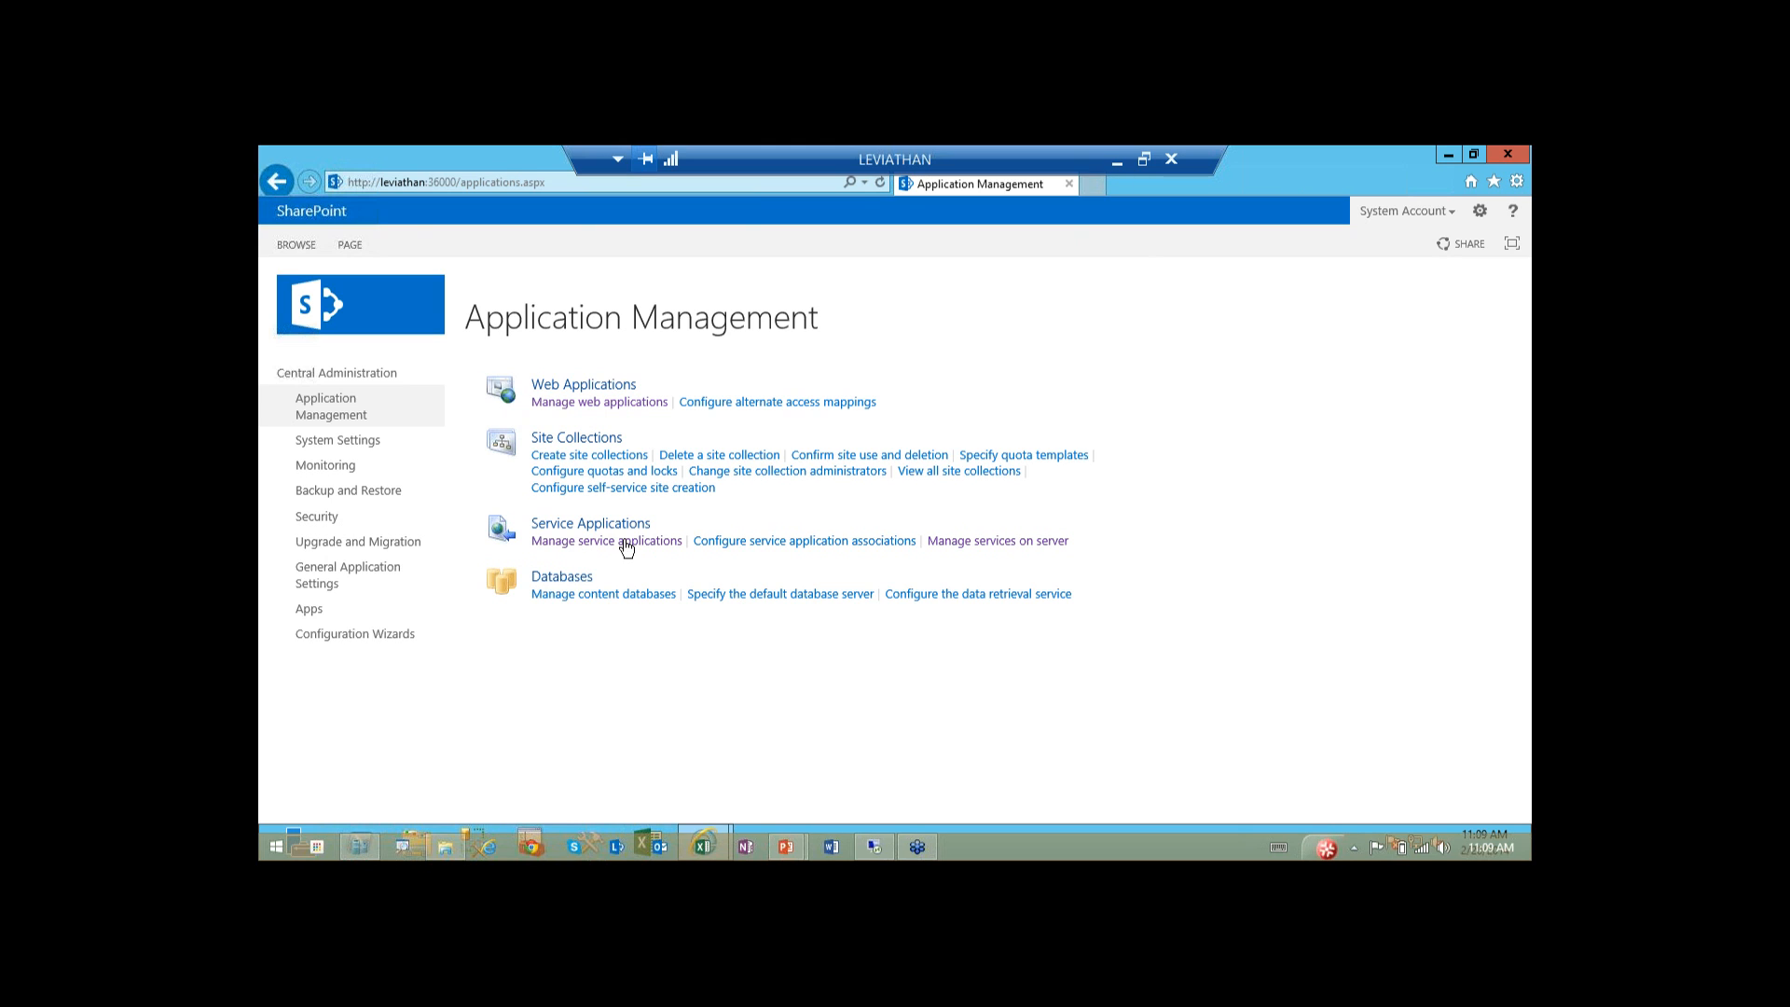
Step: Open Manage service applications and follow the Secure Store service application link
click(605, 540)
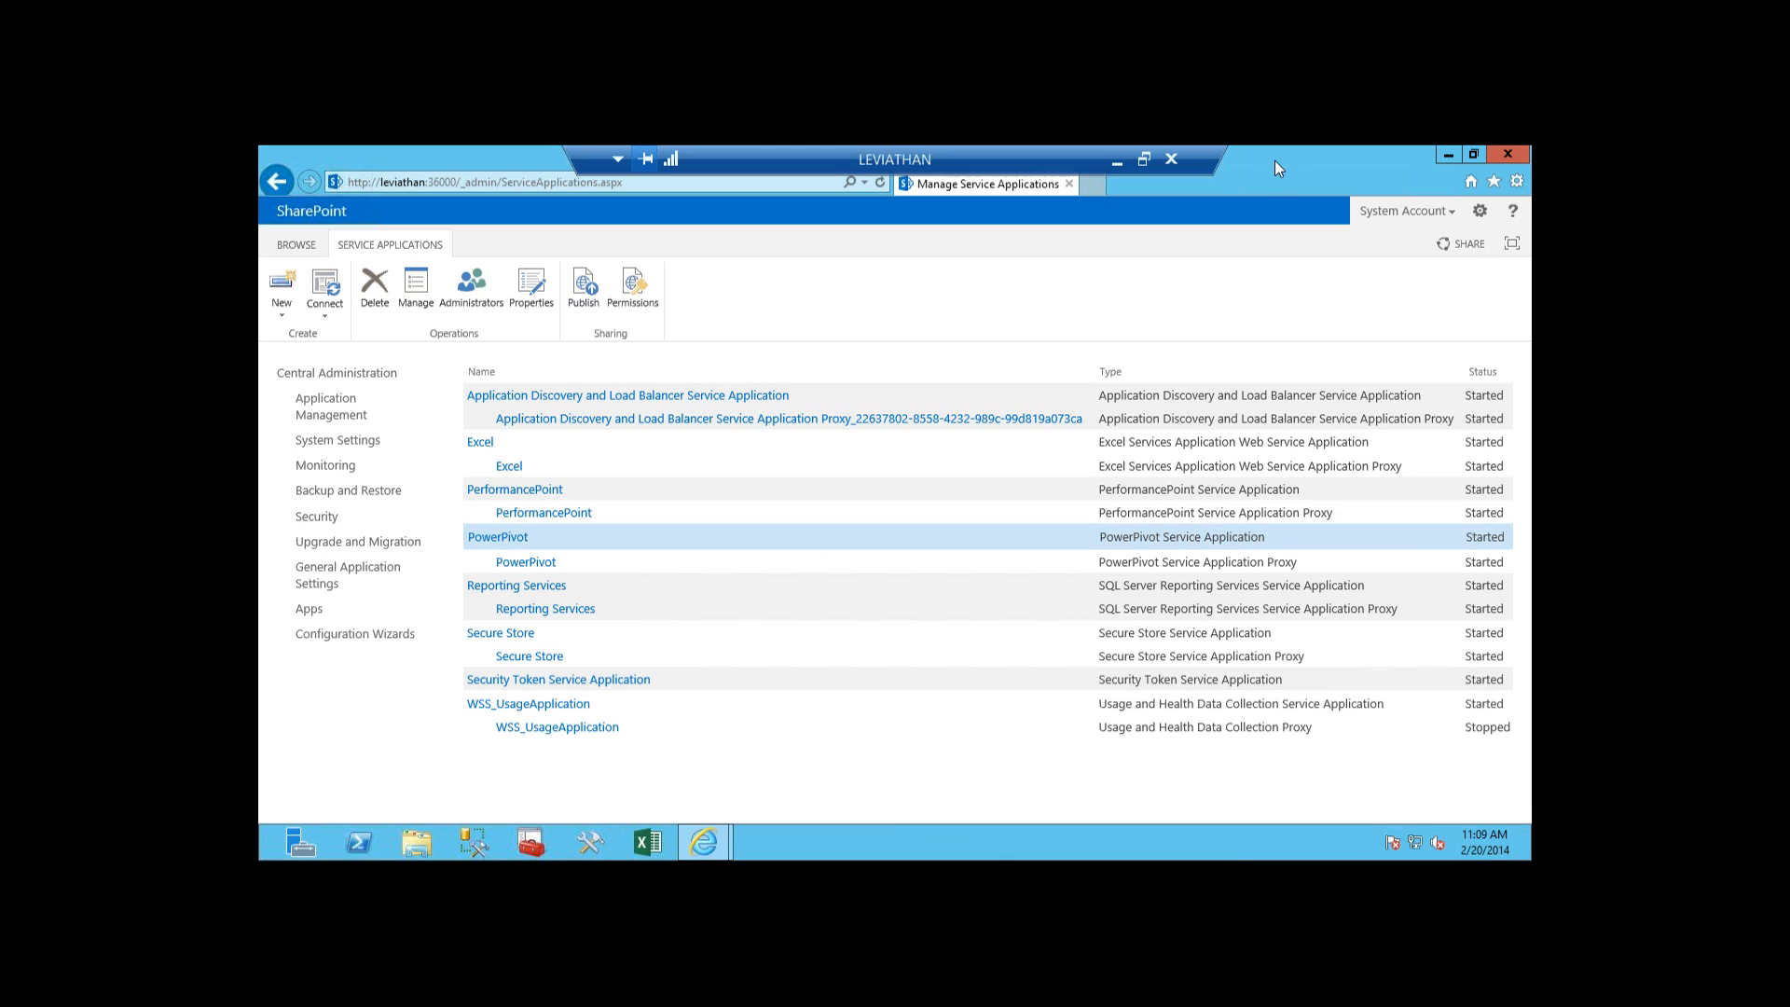
mouse_move(1180, 310)
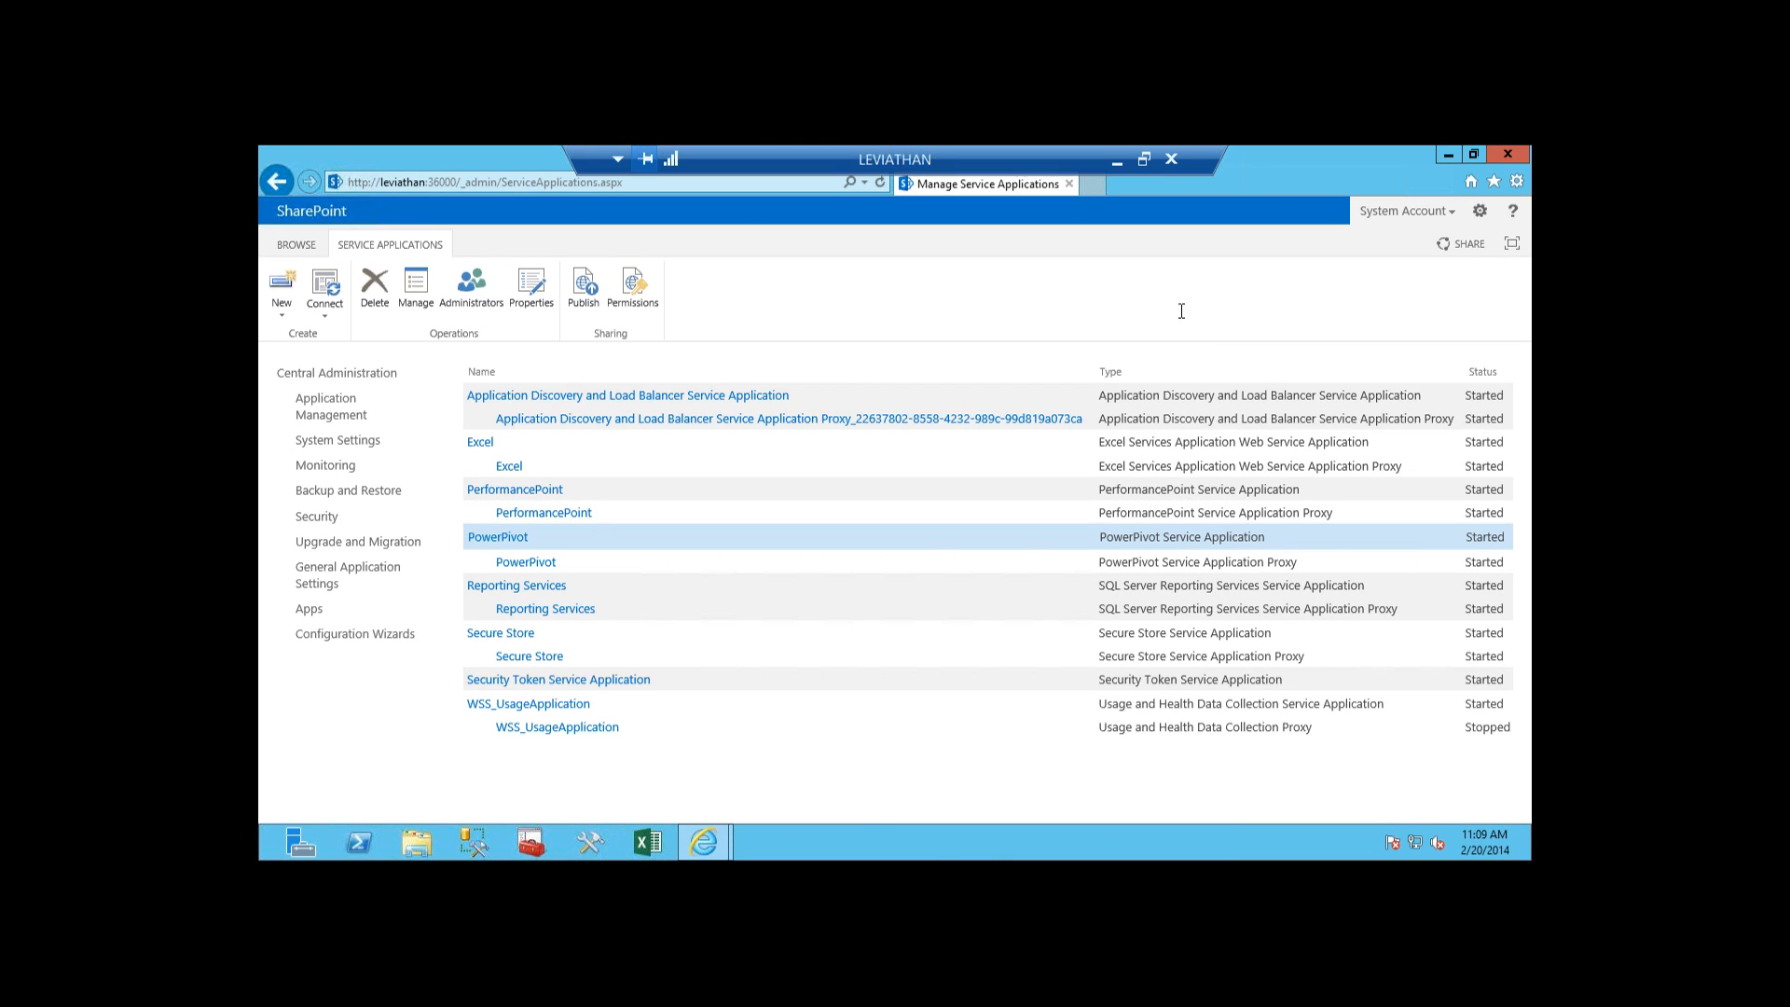
mouse_move(1071, 317)
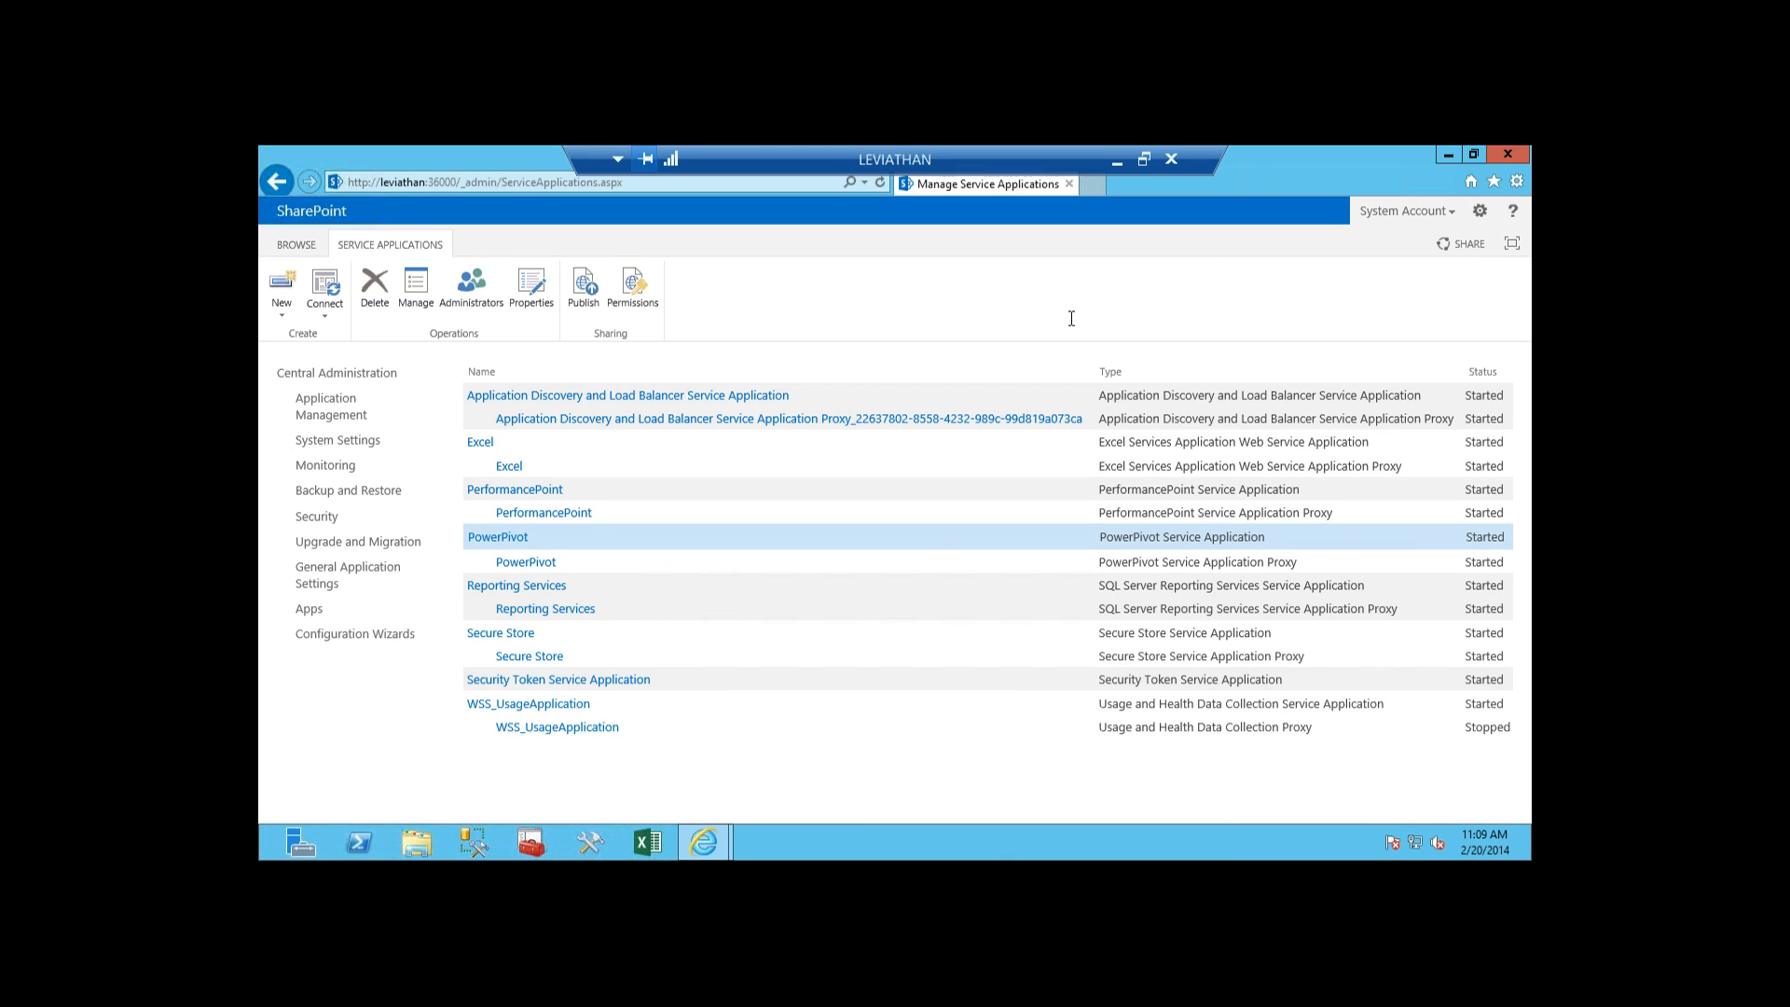
mouse_move(528, 608)
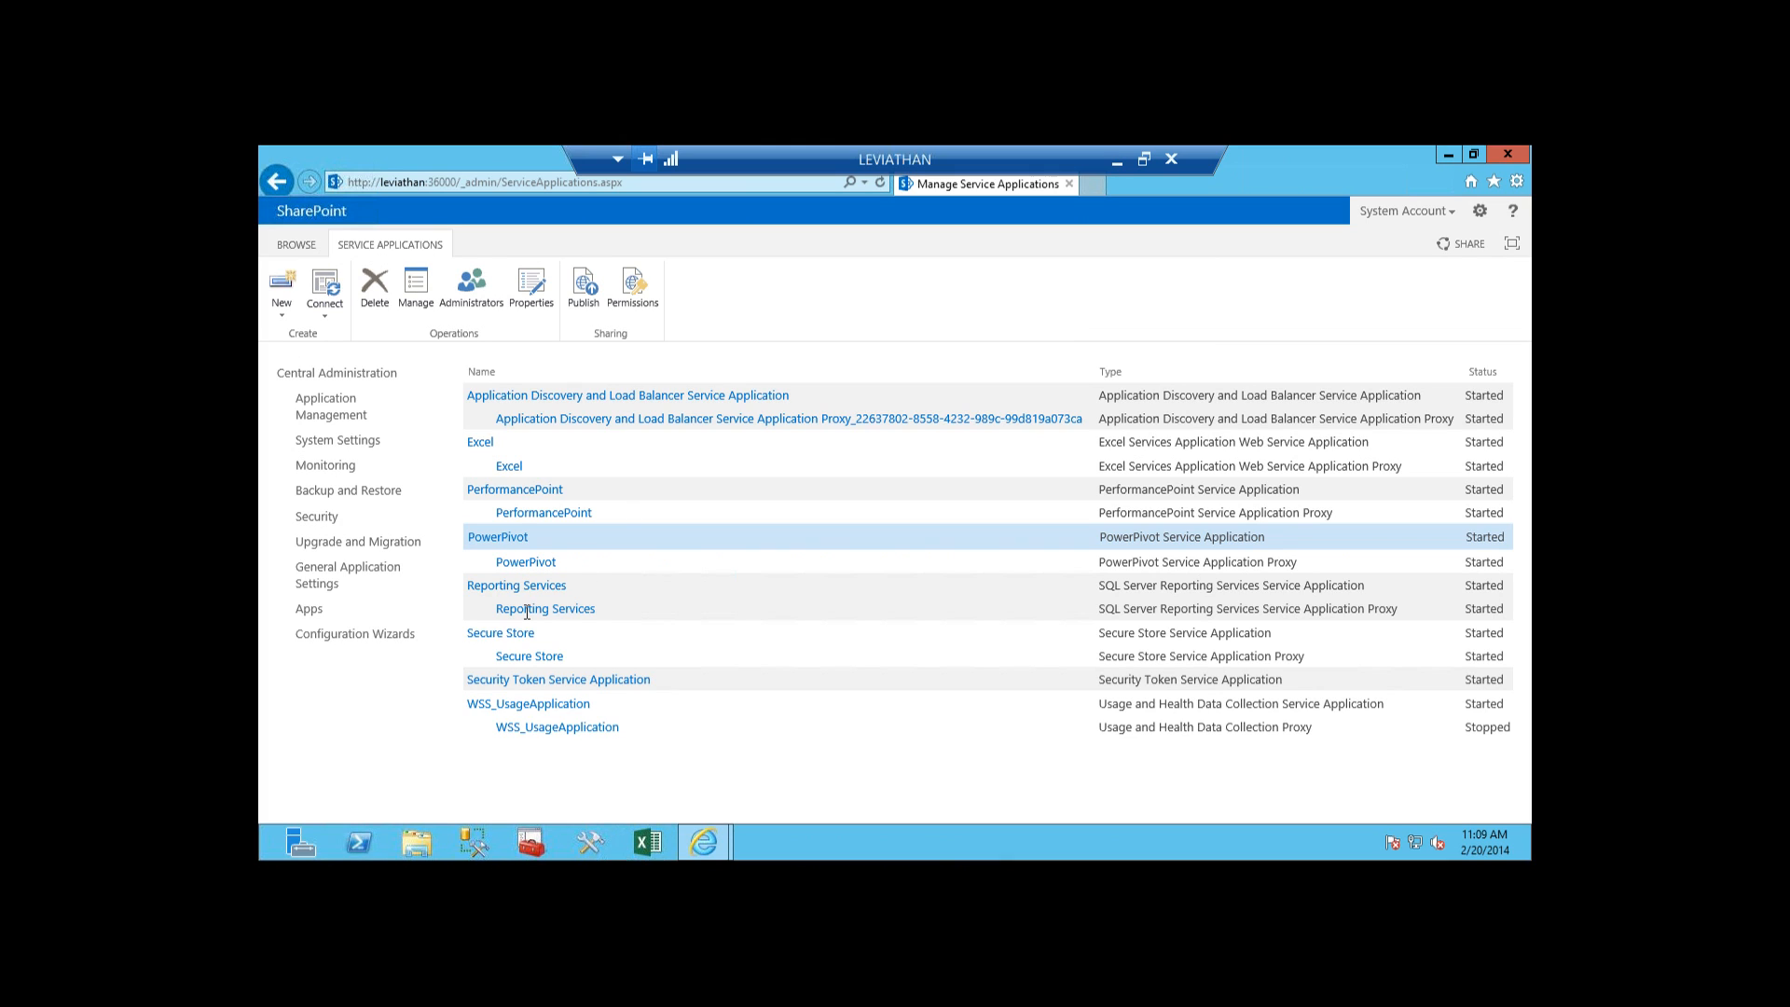
mouse_move(498, 632)
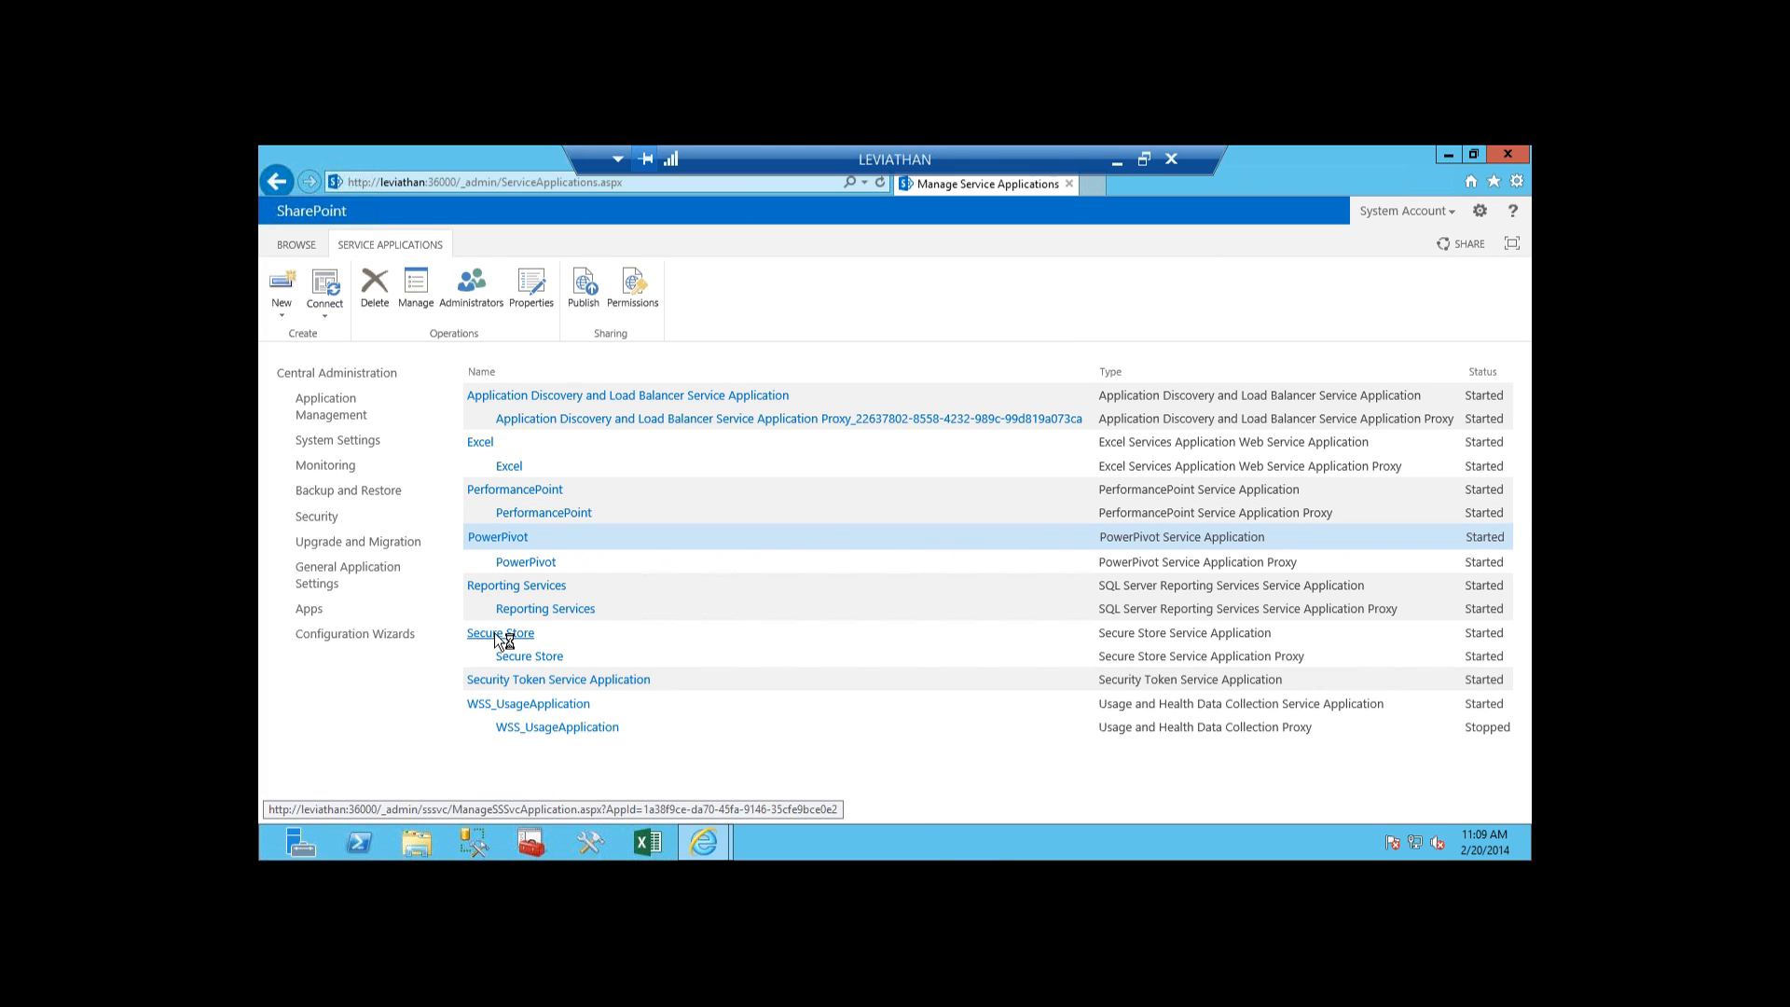
click(499, 632)
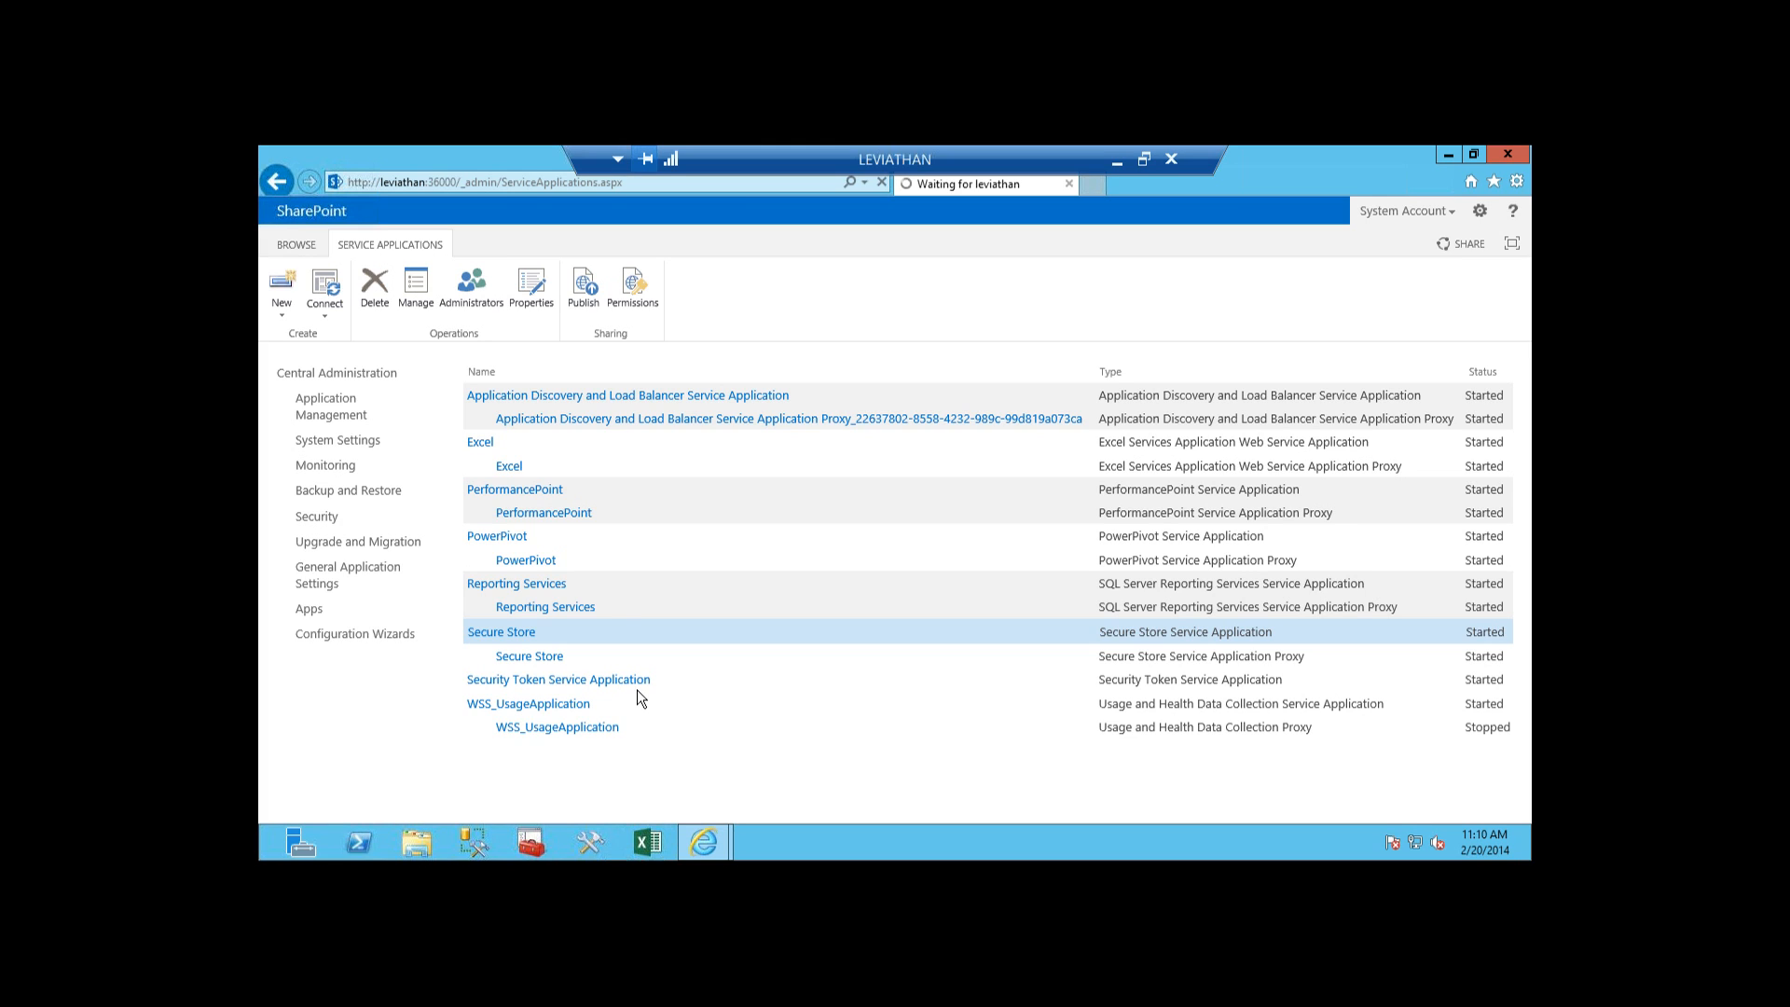
Step: Open the Secure Store service application and select the Excel target application
click(499, 631)
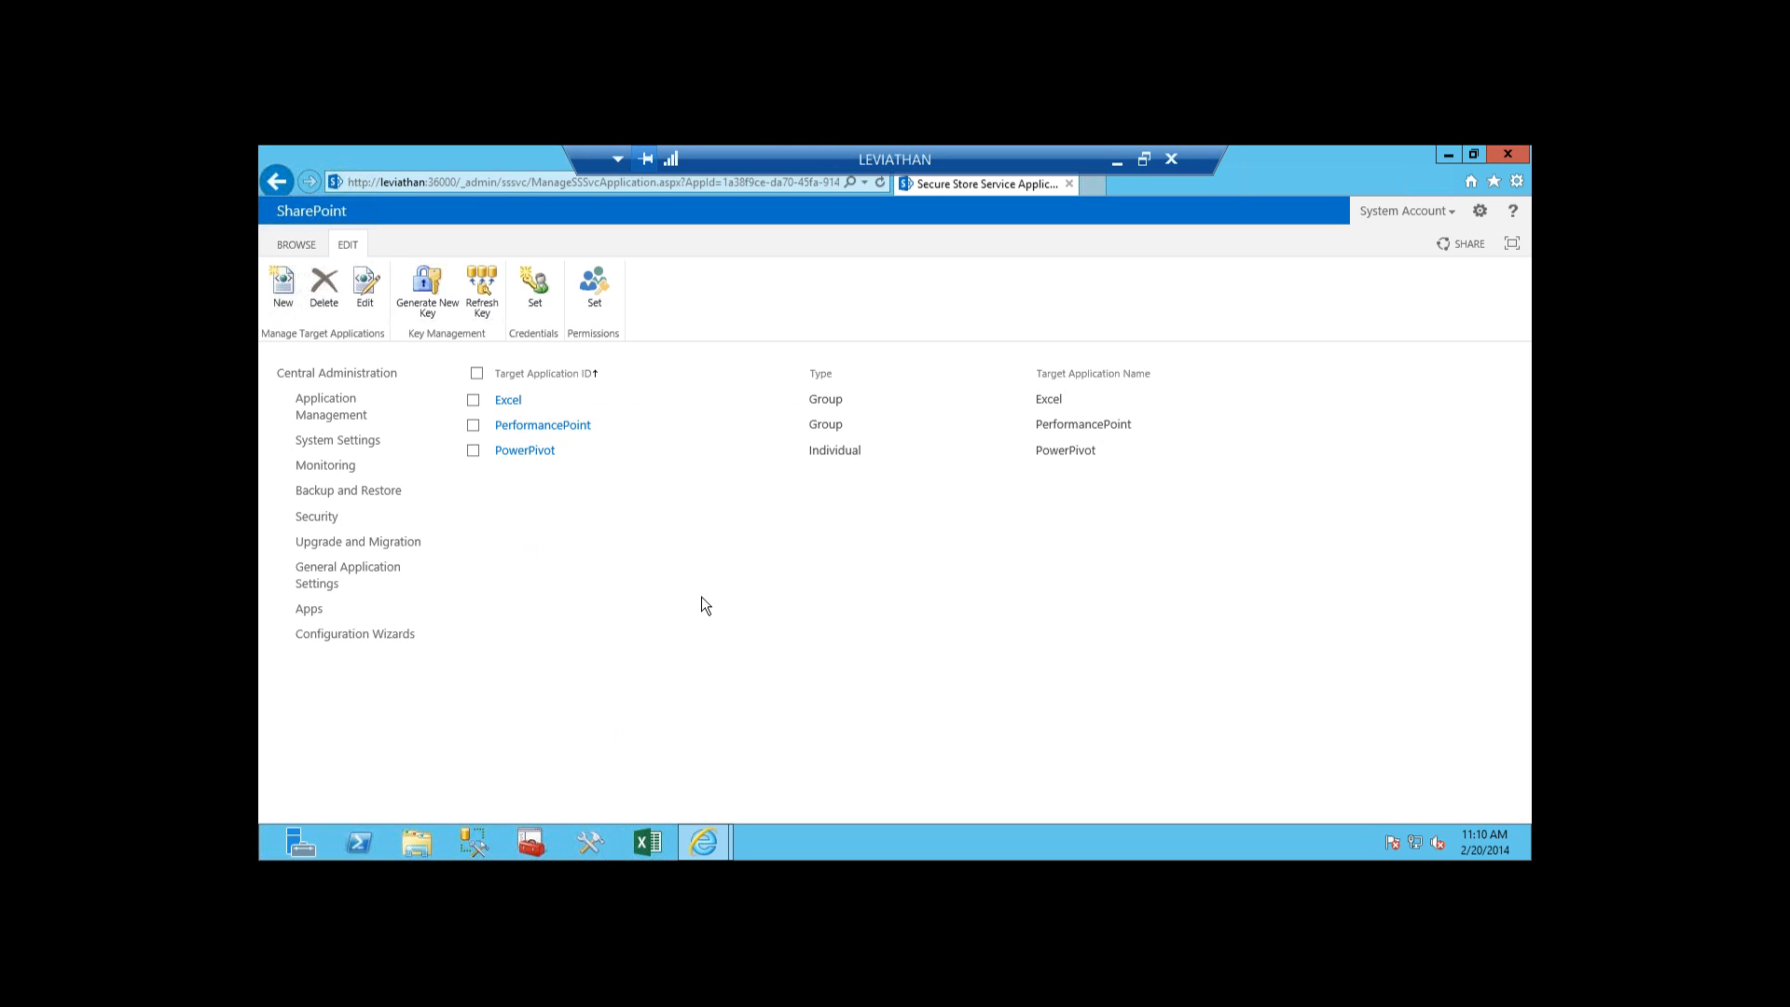
mouse_move(363, 331)
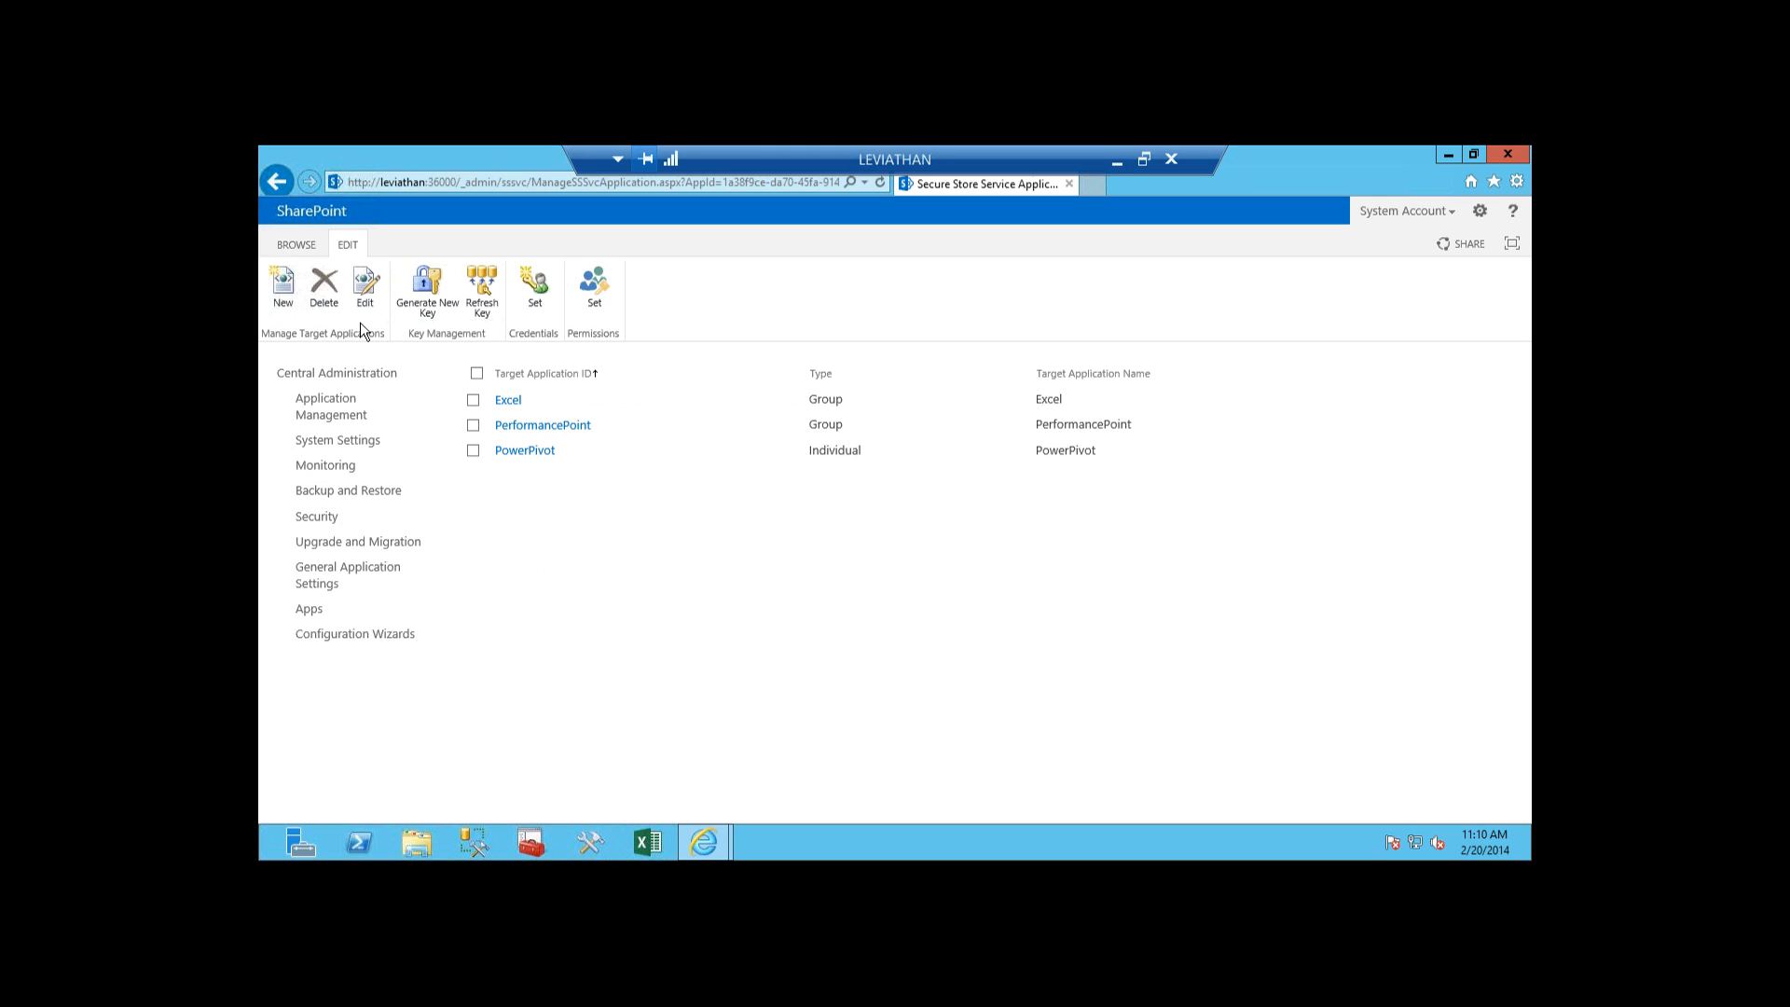
click(472, 398)
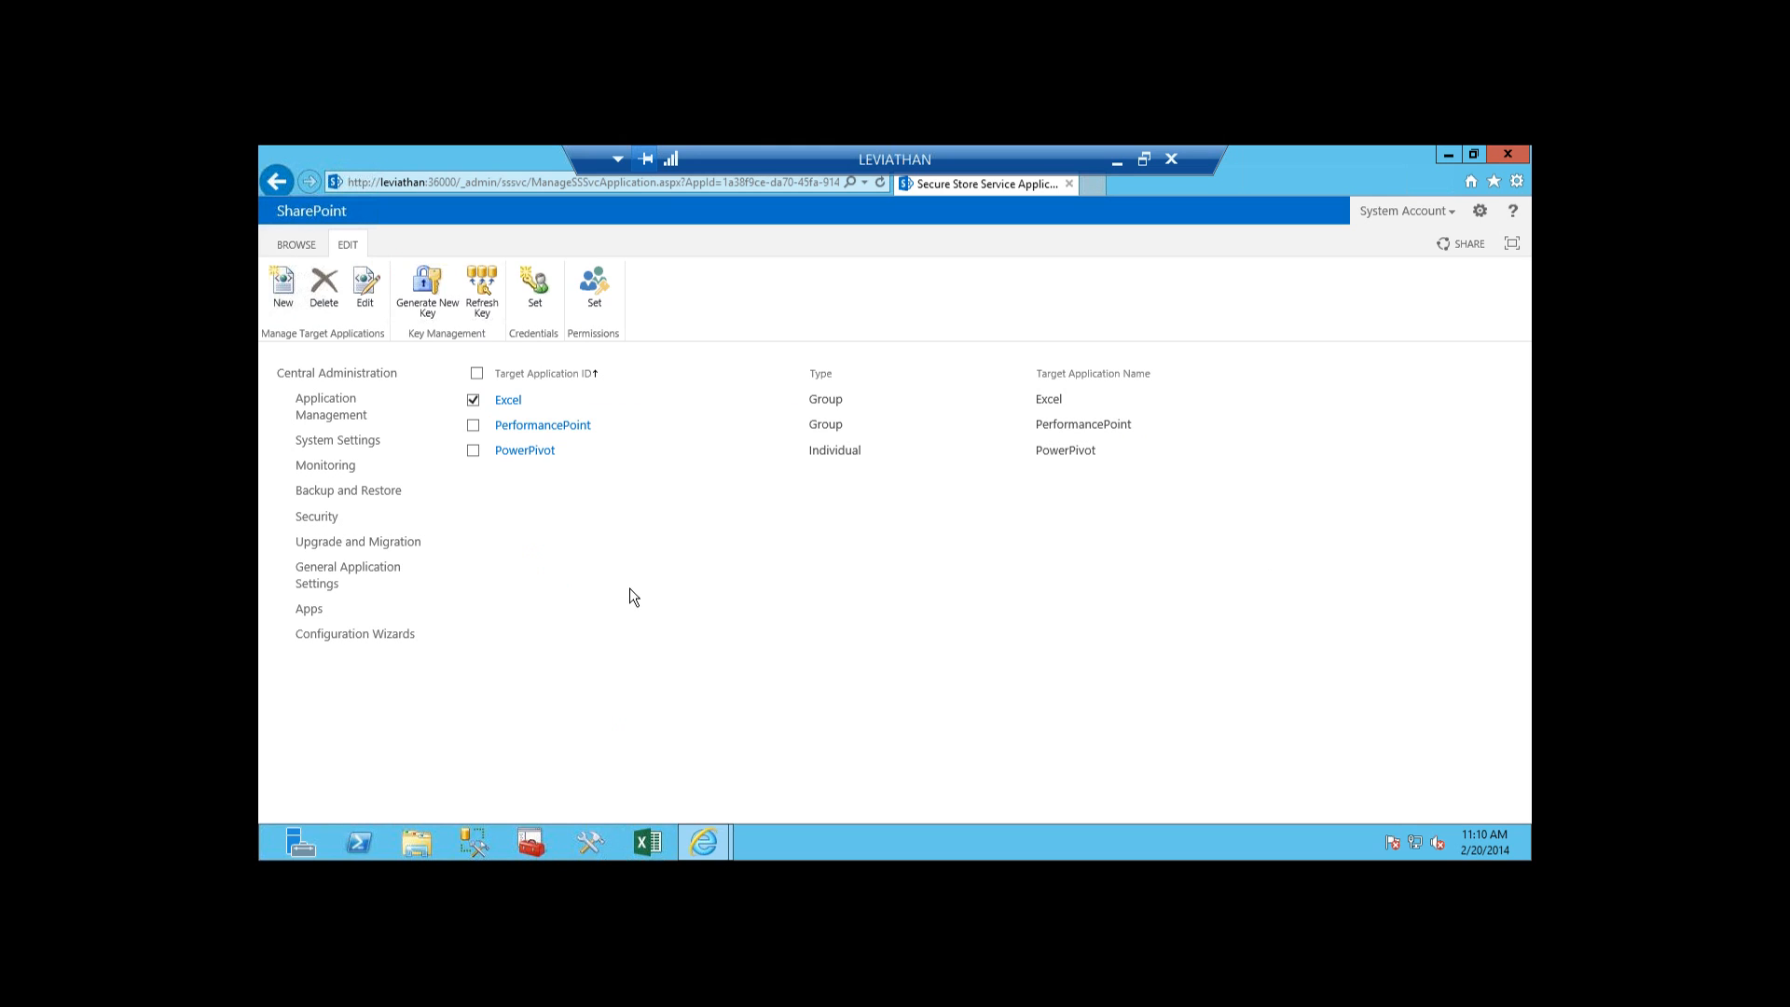
mouse_move(567, 355)
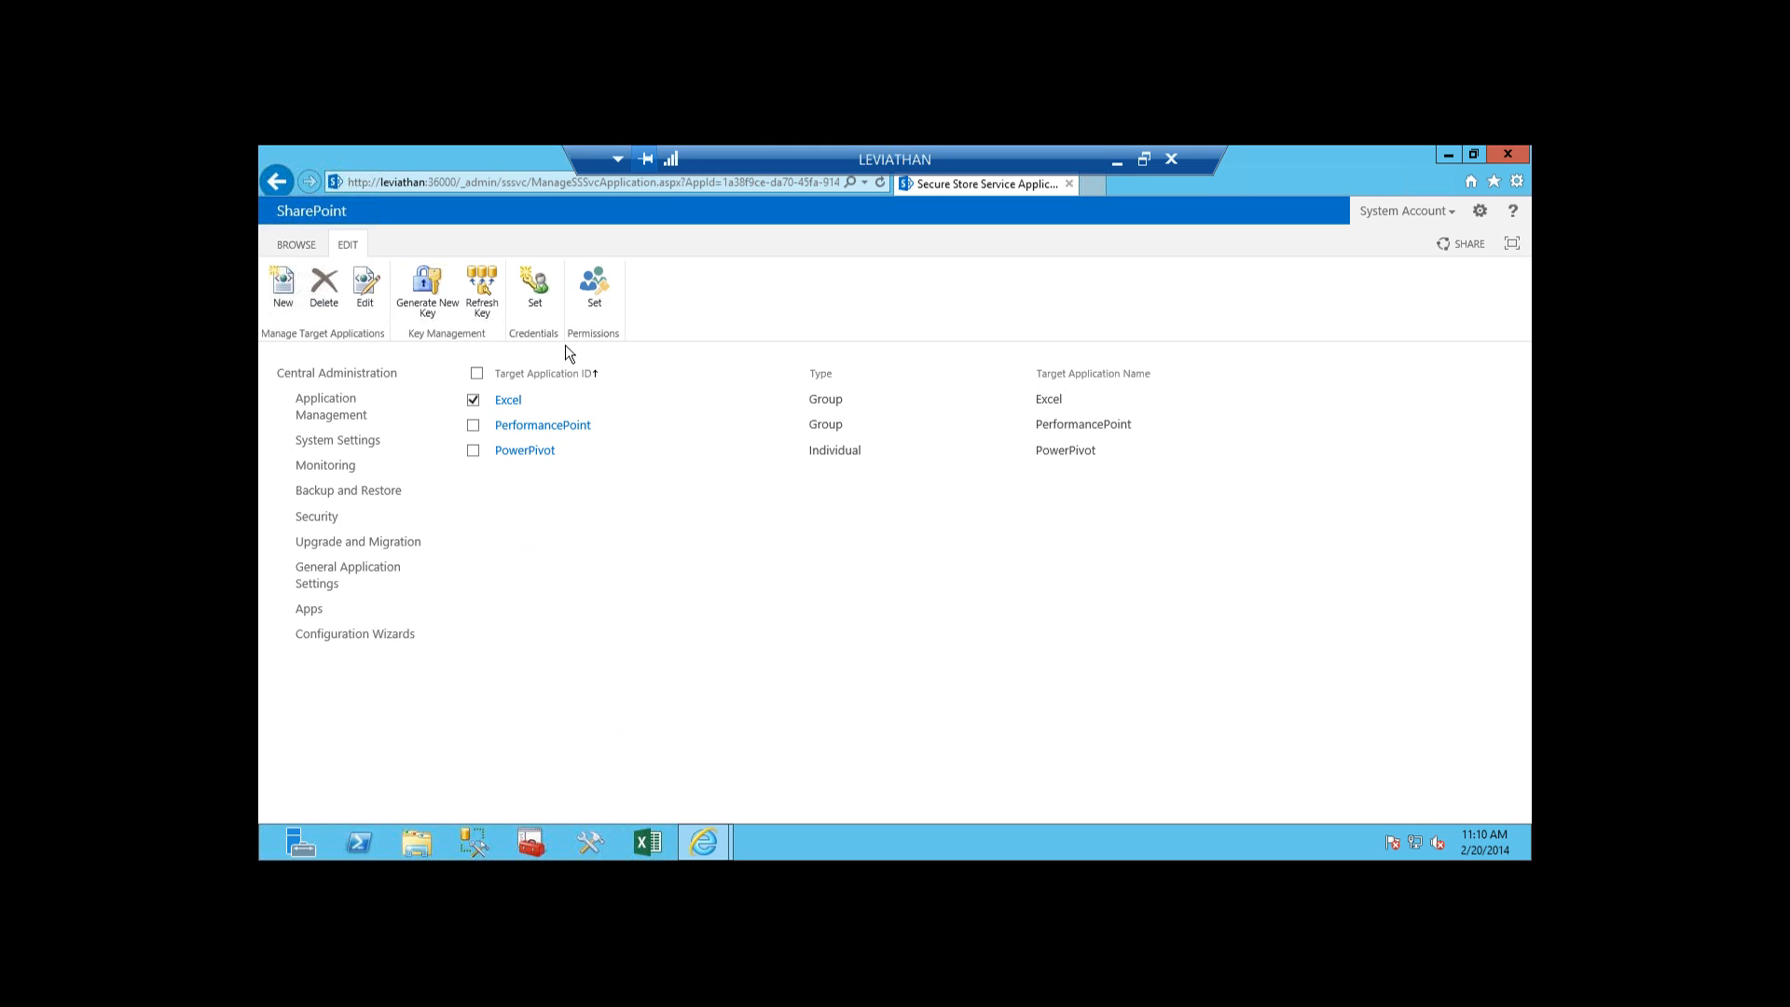
mouse_move(533, 286)
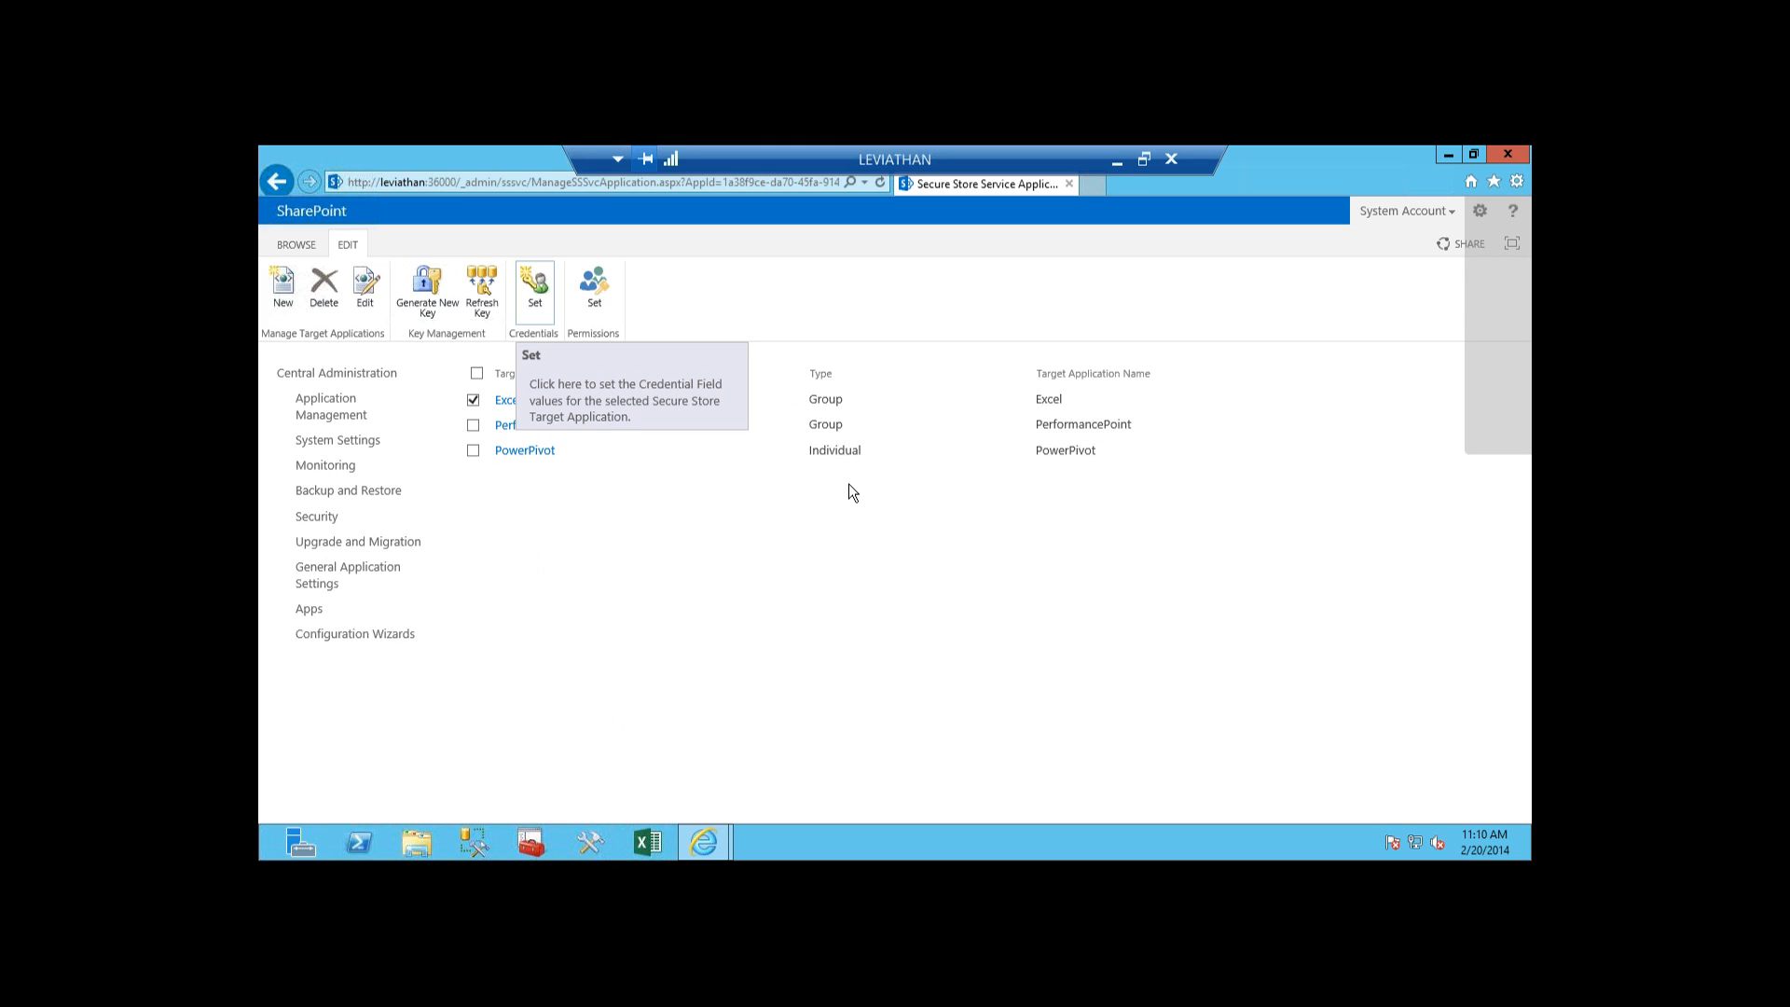
Step: Open Set Credentials for the Excel target application and focus the Windows User Name box
click(534, 289)
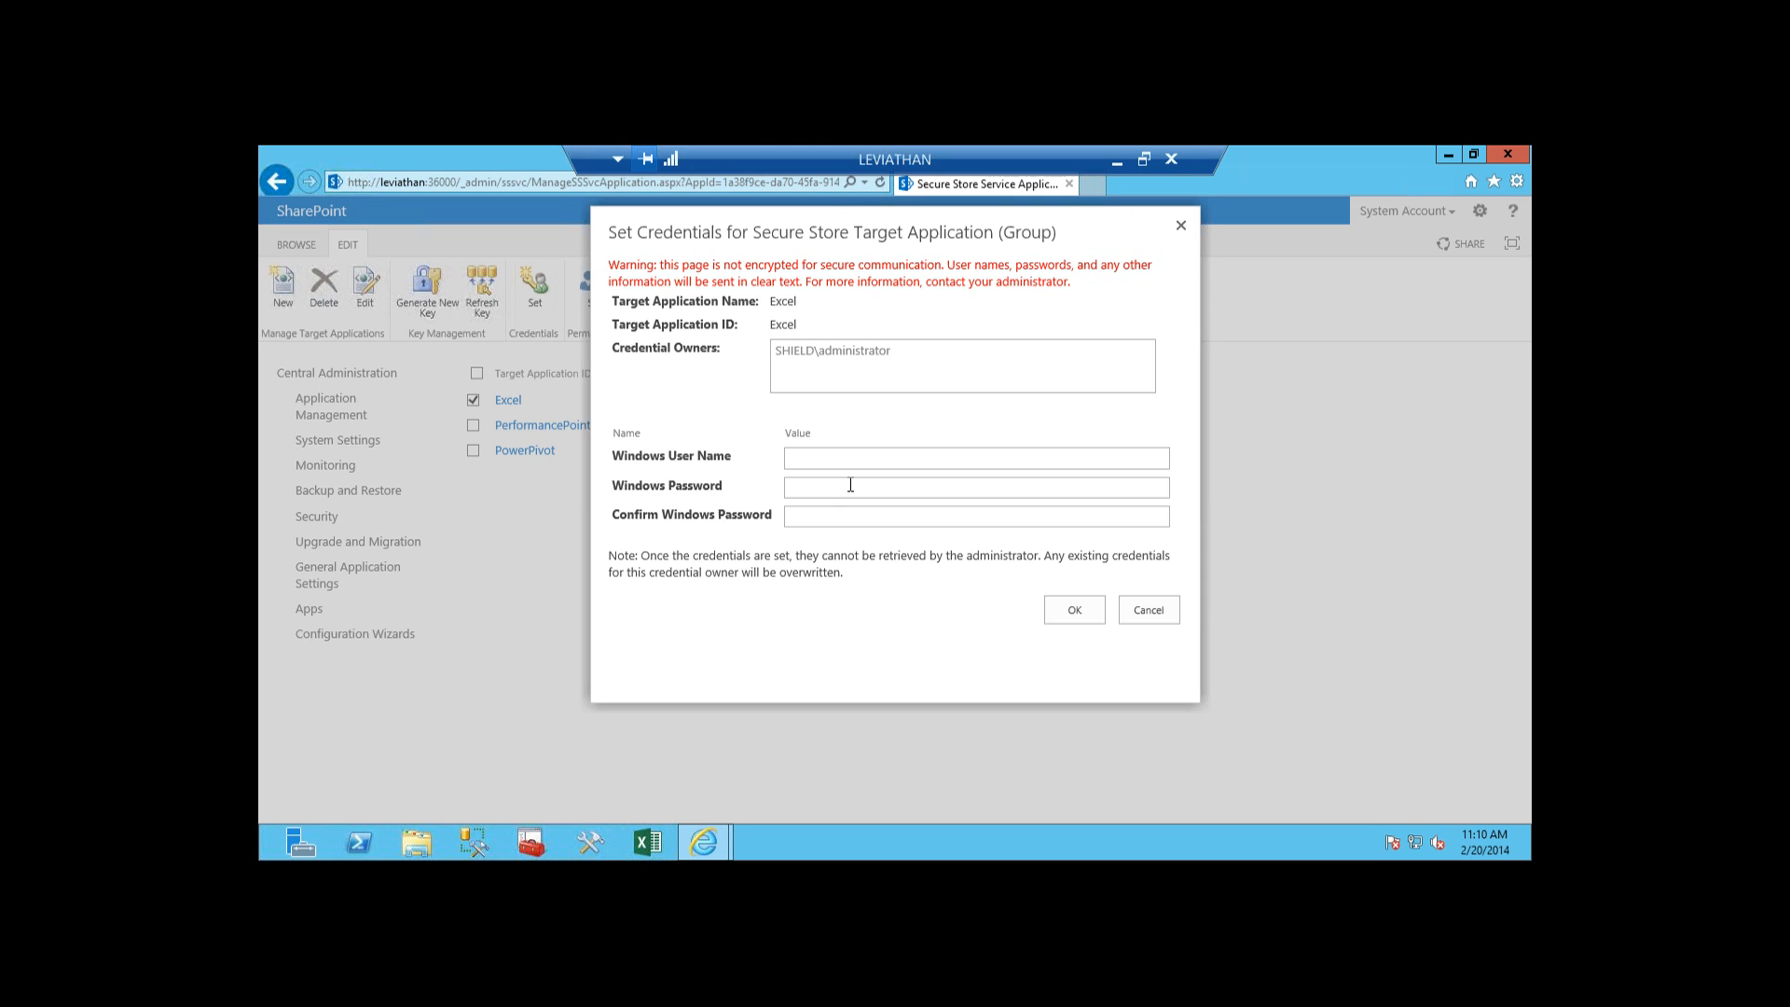
click(975, 456)
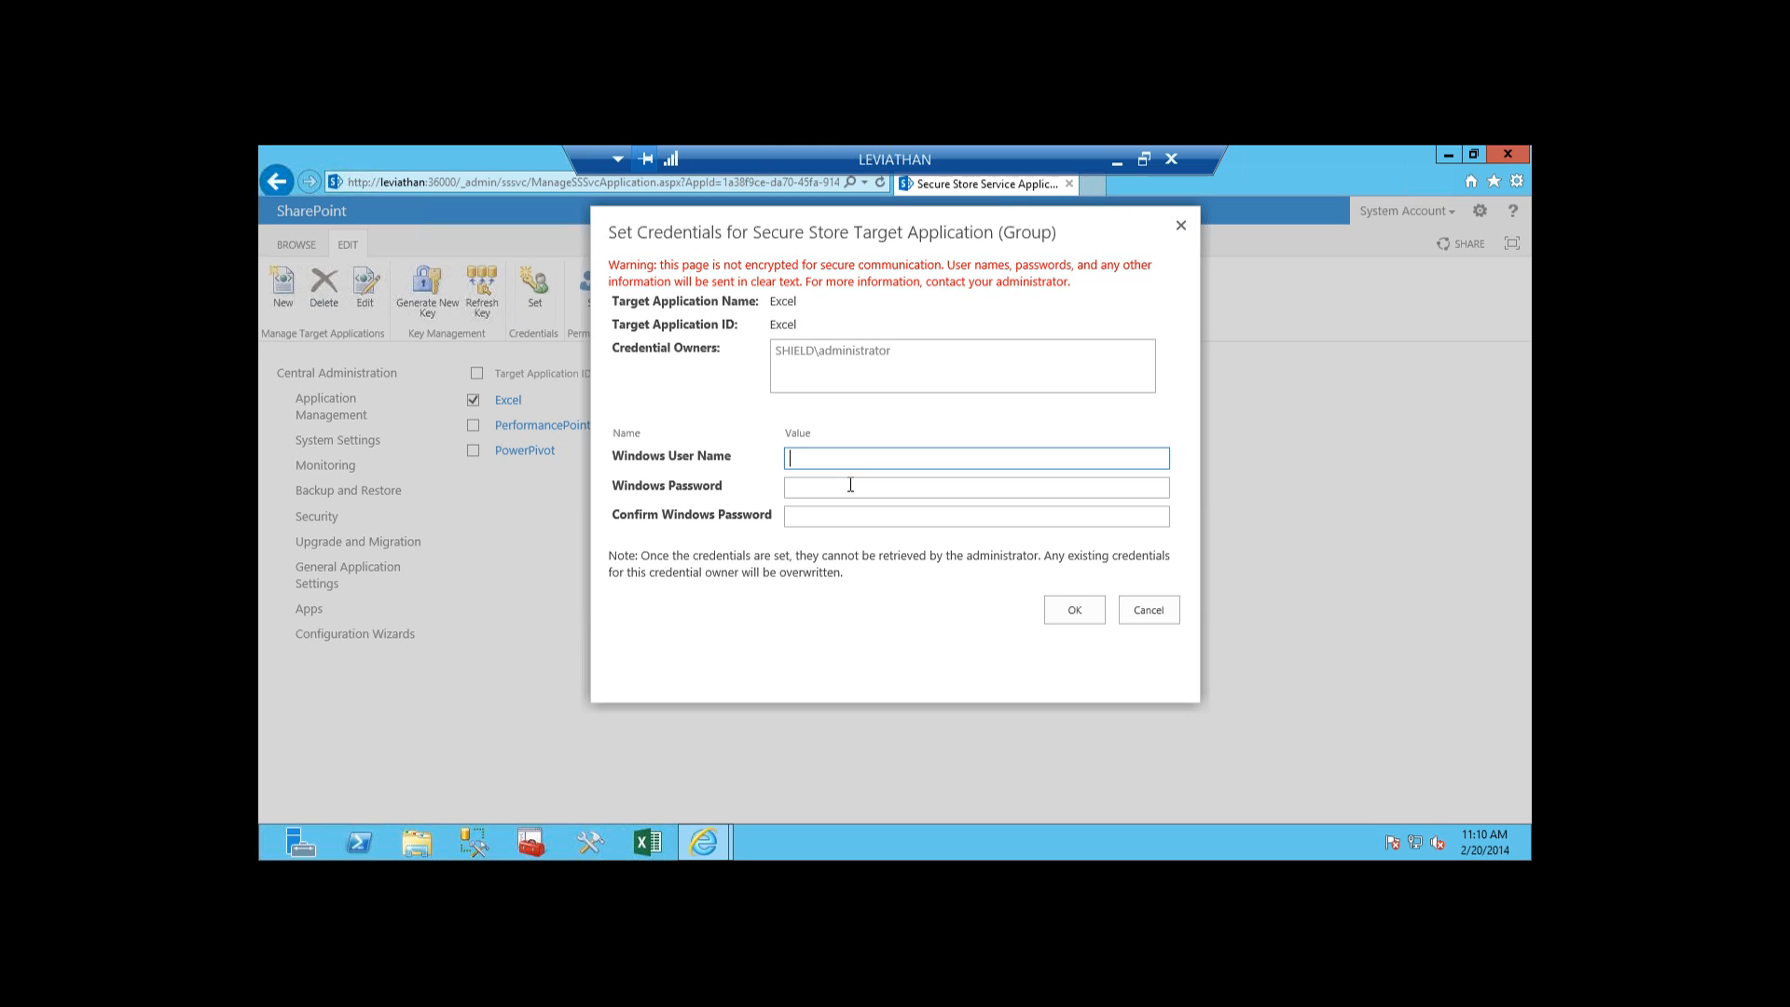
mouse_move(1148, 609)
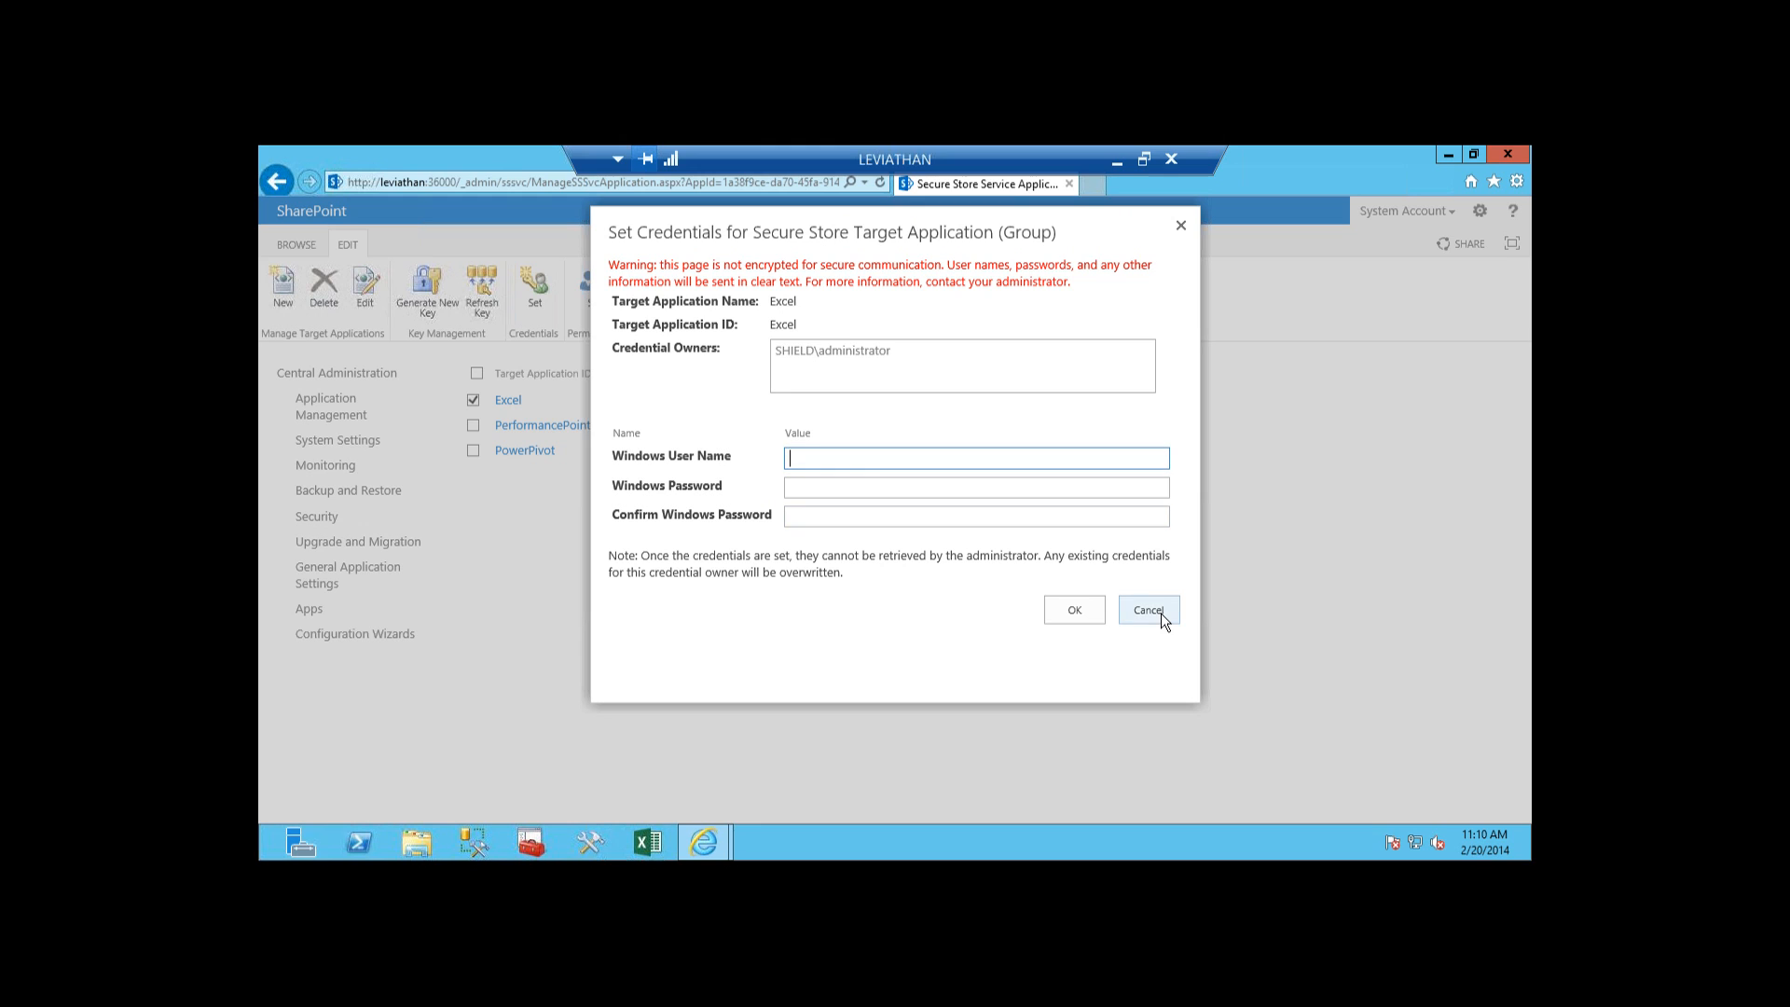
Step: Cancel the Excel Set Credentials dialog, leaving Excel selected in the target application list
click(1147, 610)
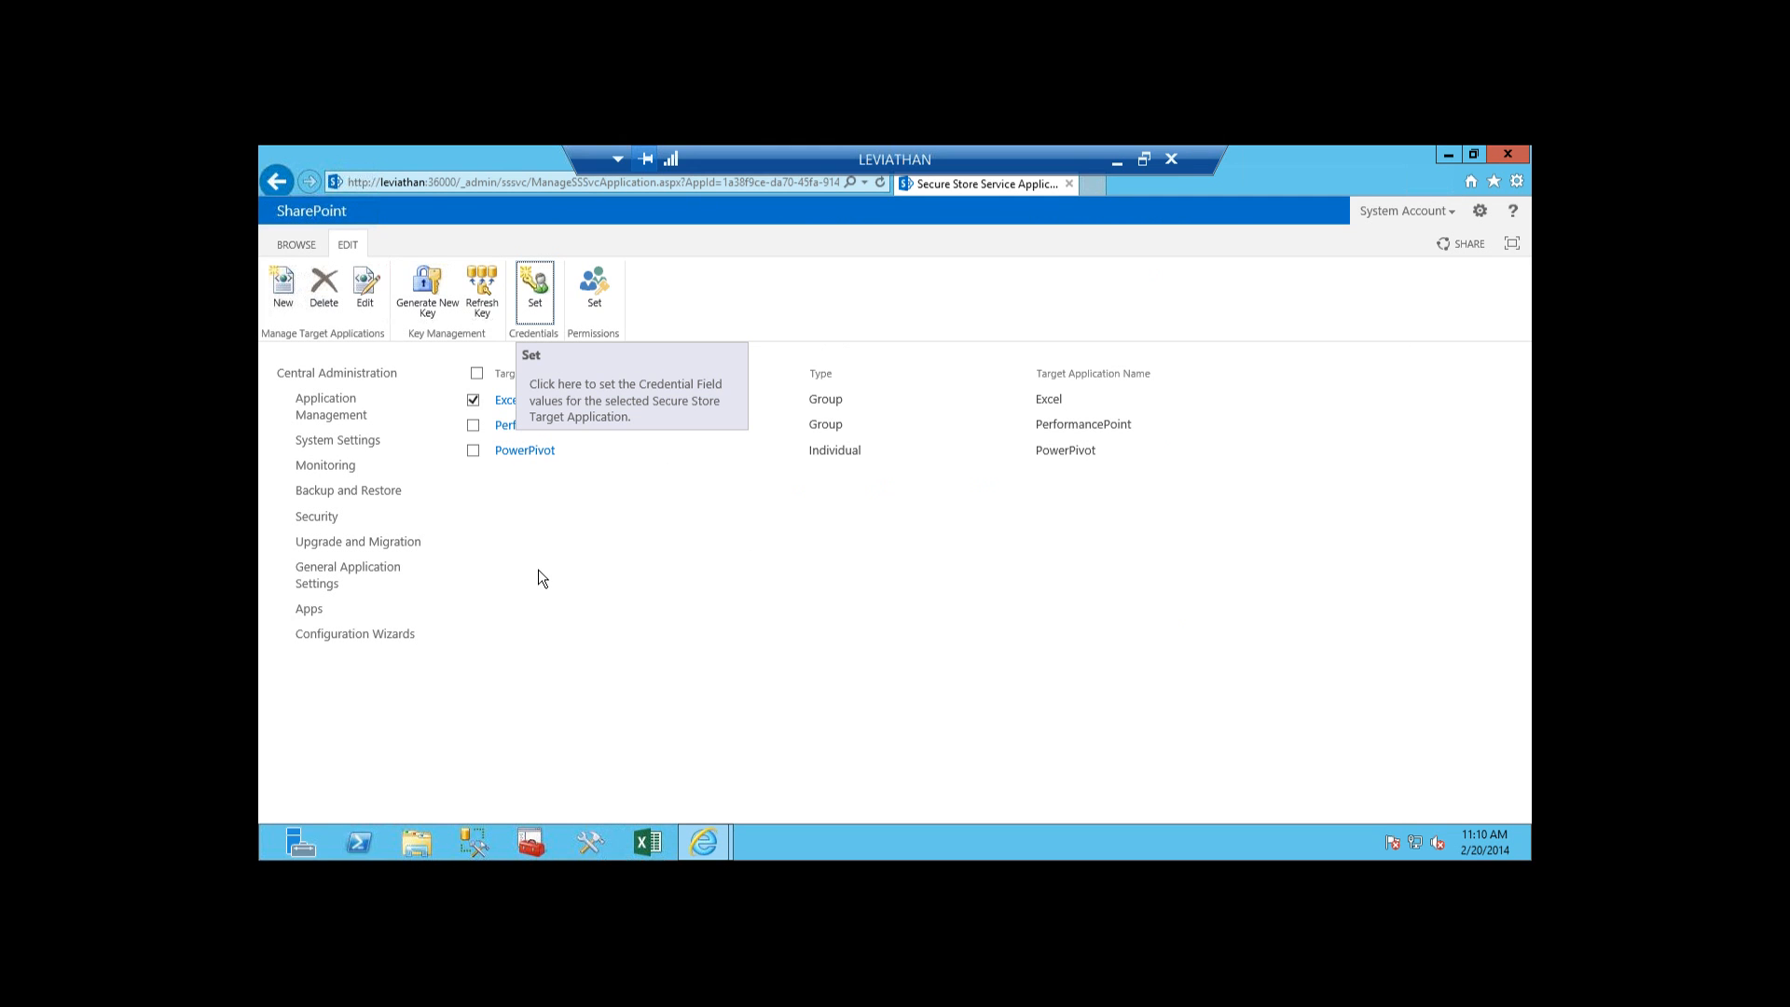
mouse_move(516, 323)
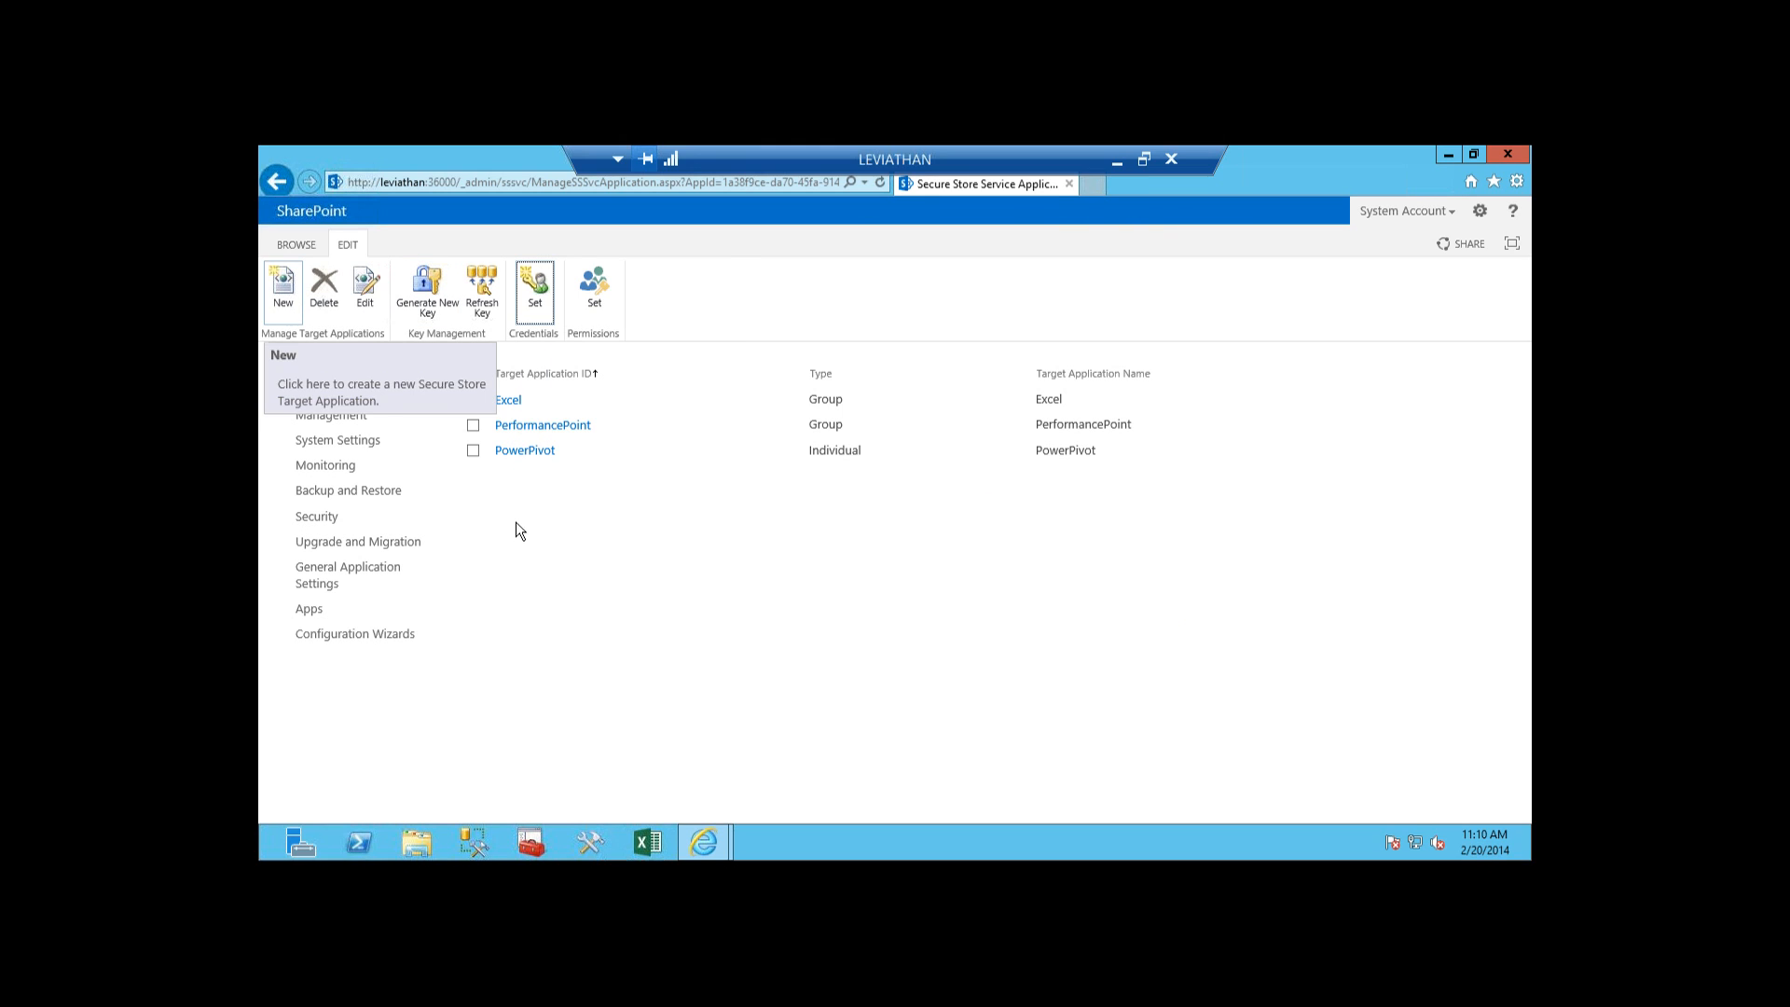
click(473, 401)
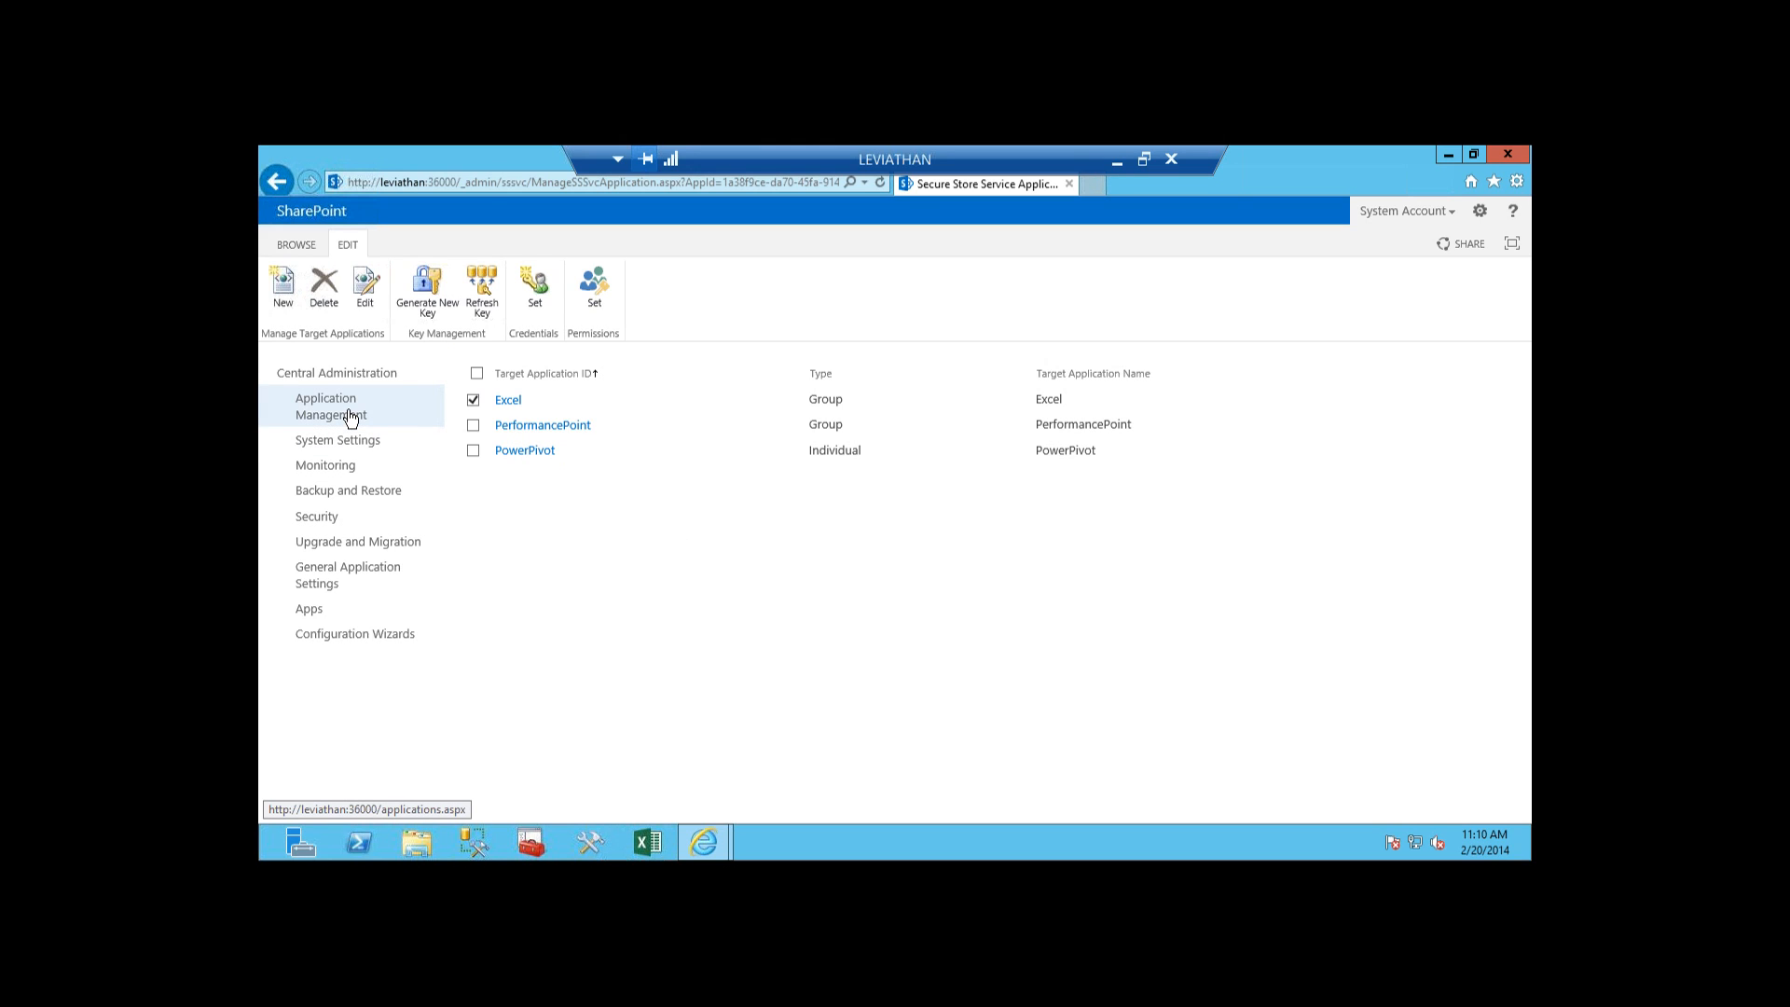
mouse_move(348, 488)
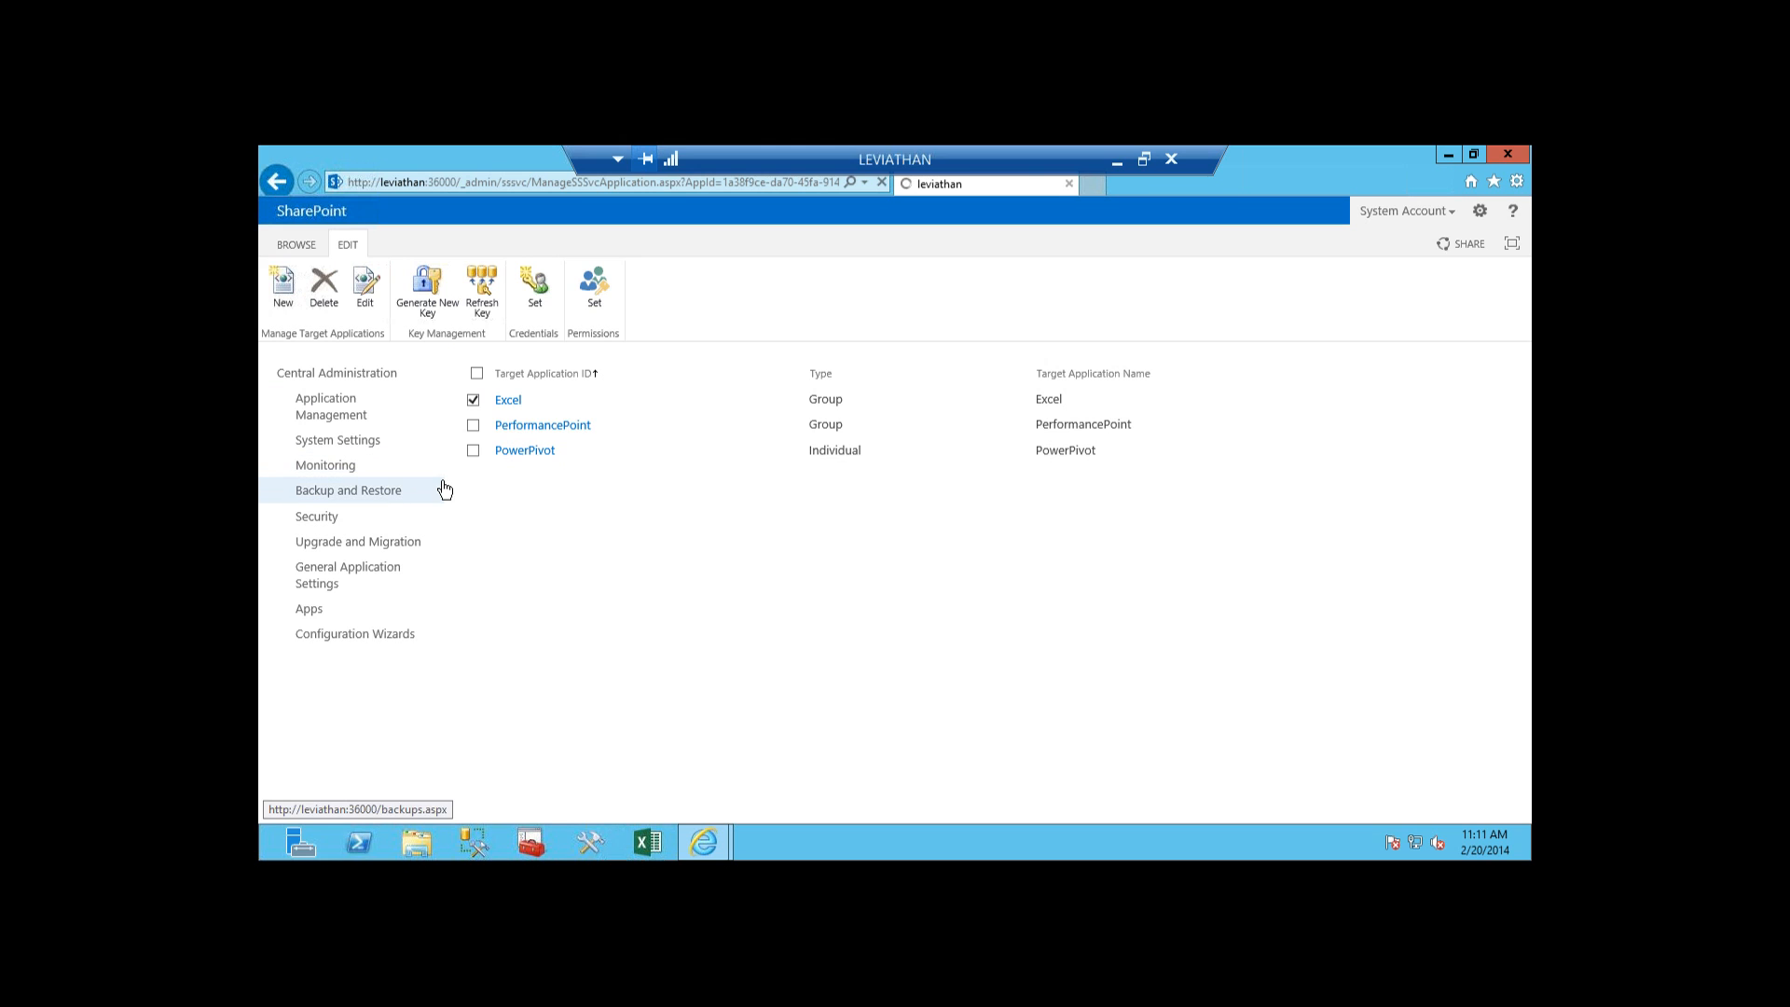